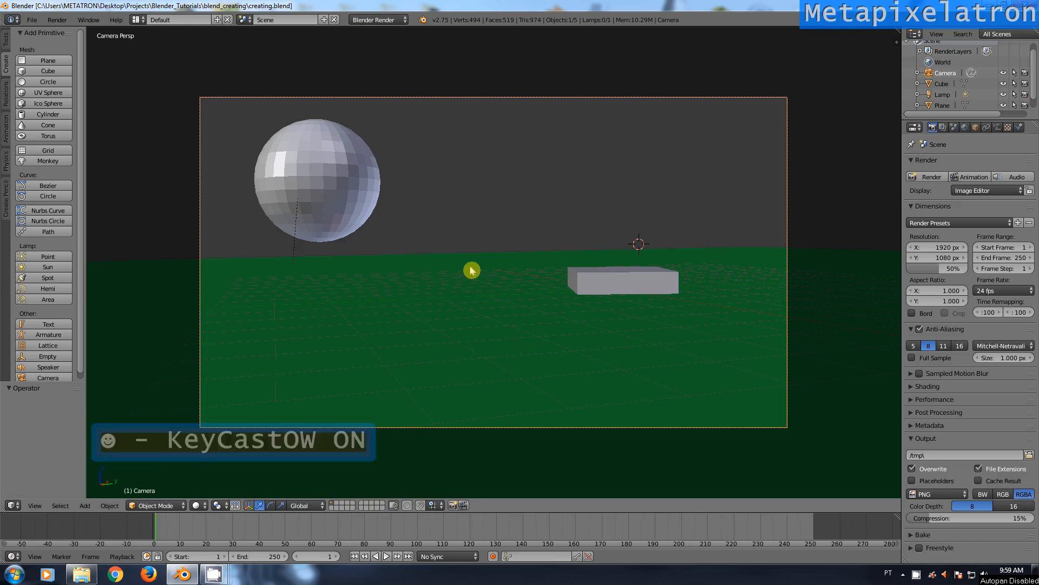
pyautogui.moveTo(388, 285)
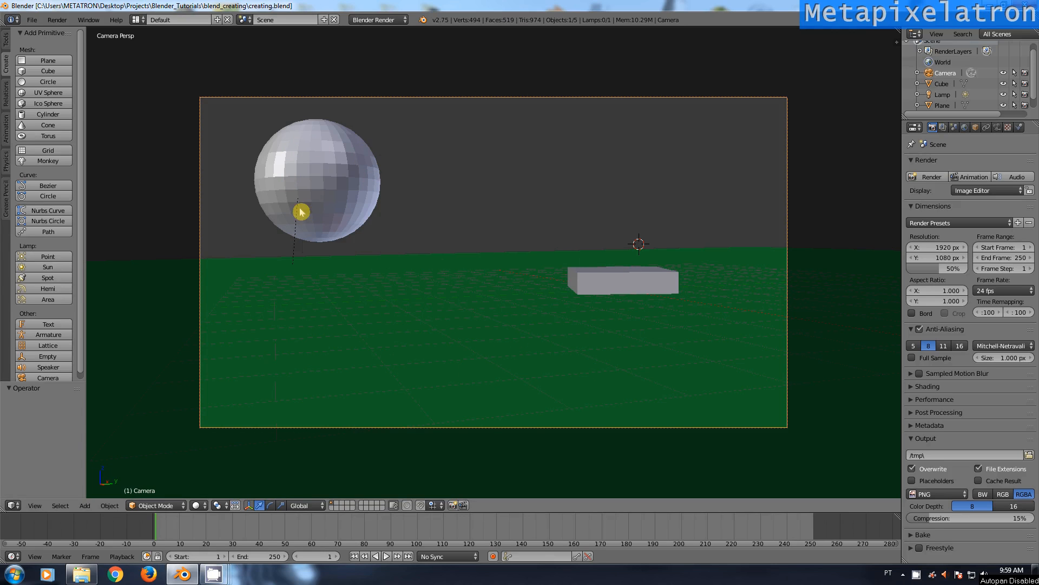
# - Render the scene, then select the sphere and name its material Sun_Material
pyautogui.click(56, 20)
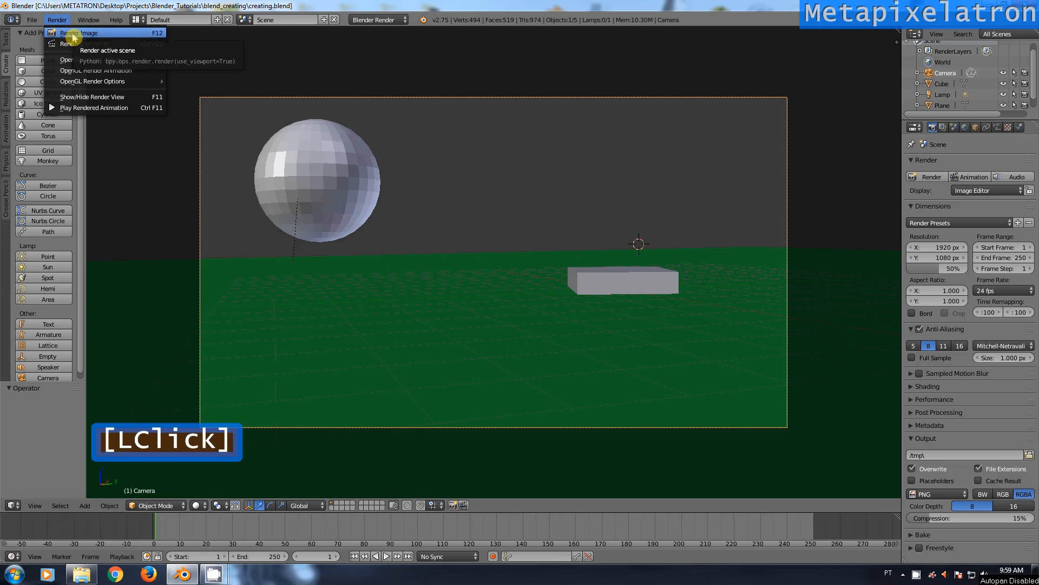
pyautogui.click(77, 32)
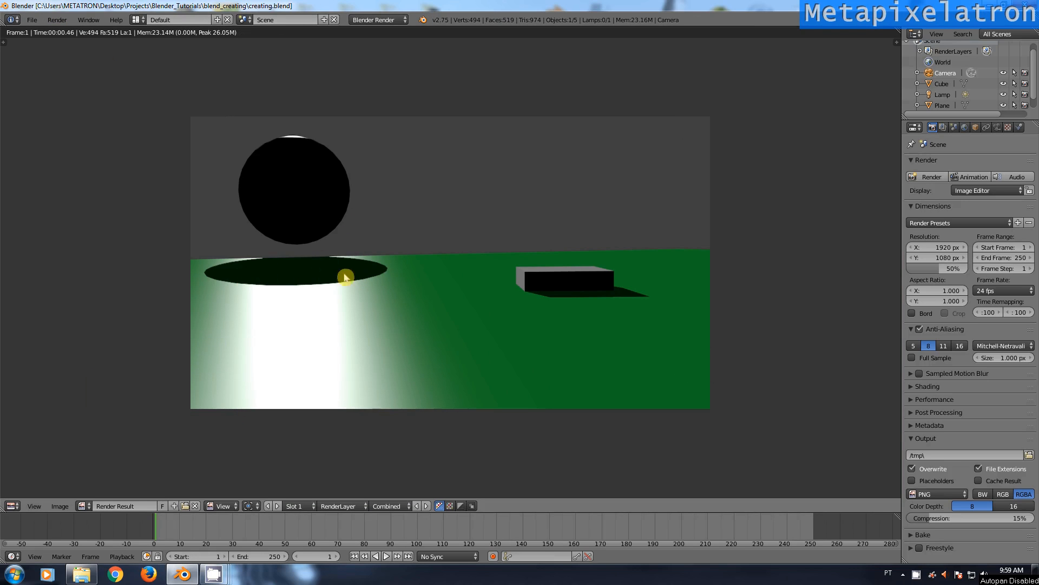
pyautogui.moveTo(383, 213)
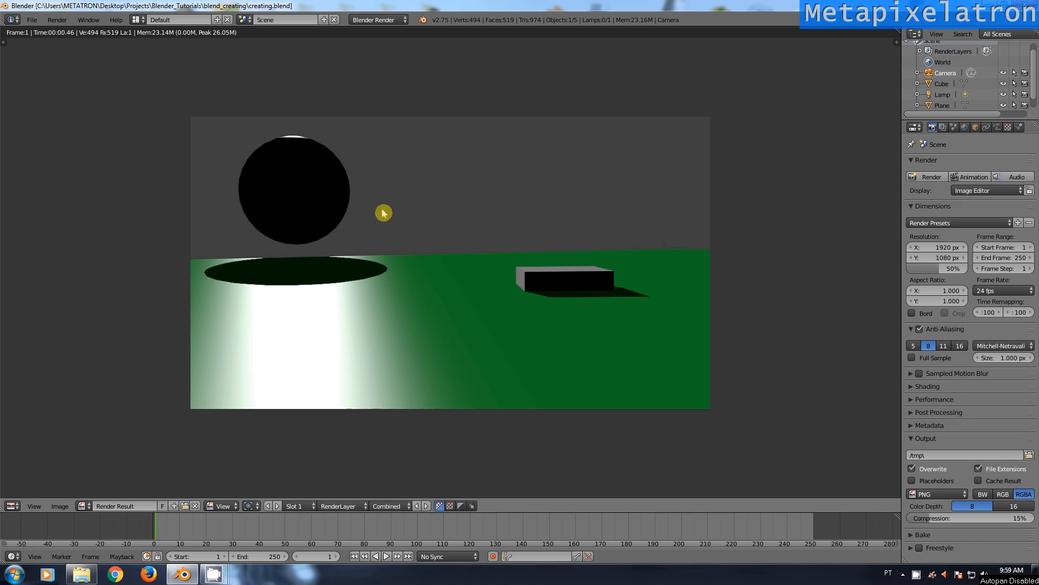
pyautogui.moveTo(91, 427)
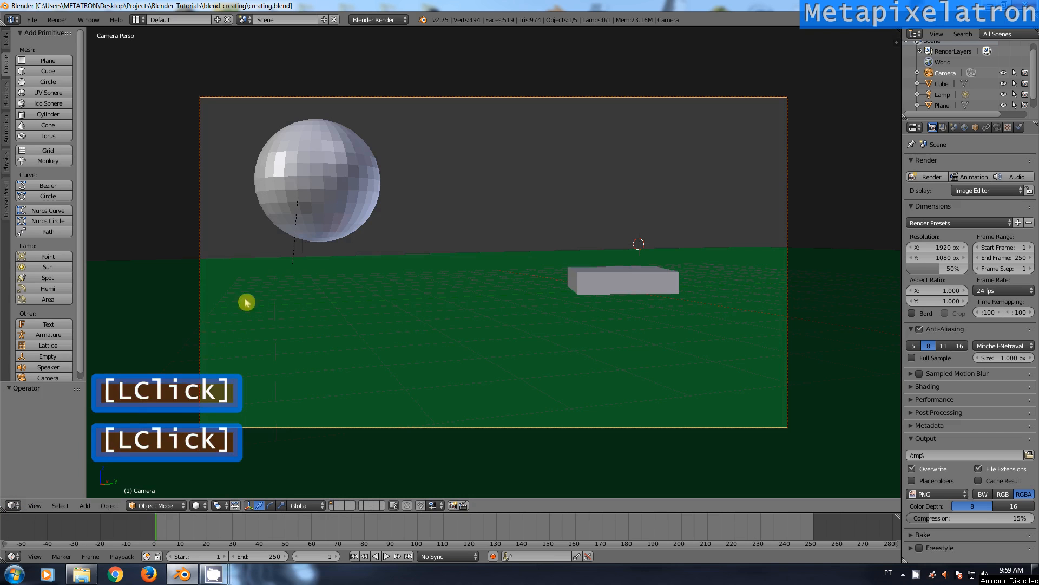
pyautogui.click(319, 180)
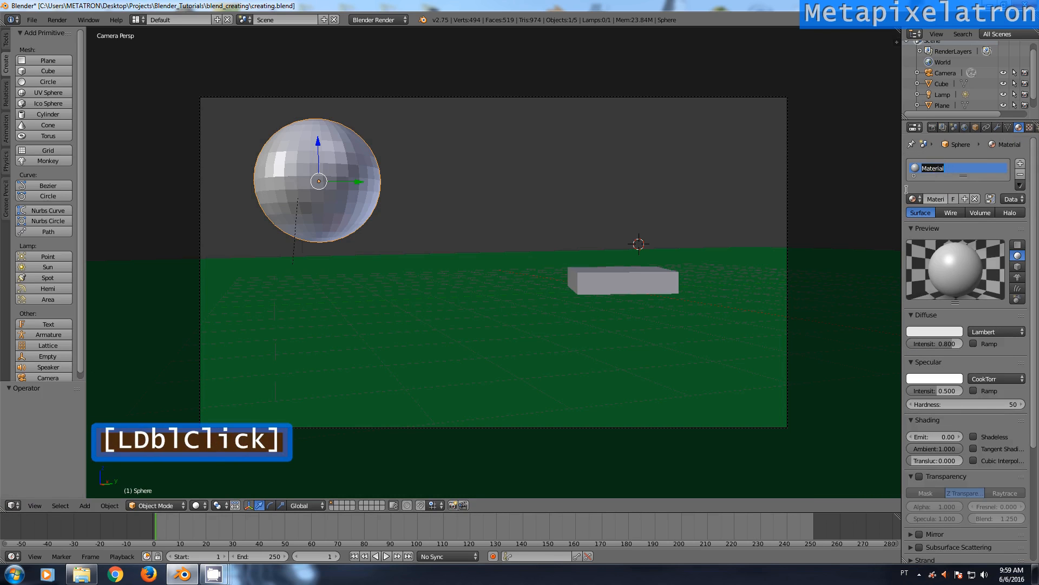
pyautogui.write('Sun_Material')
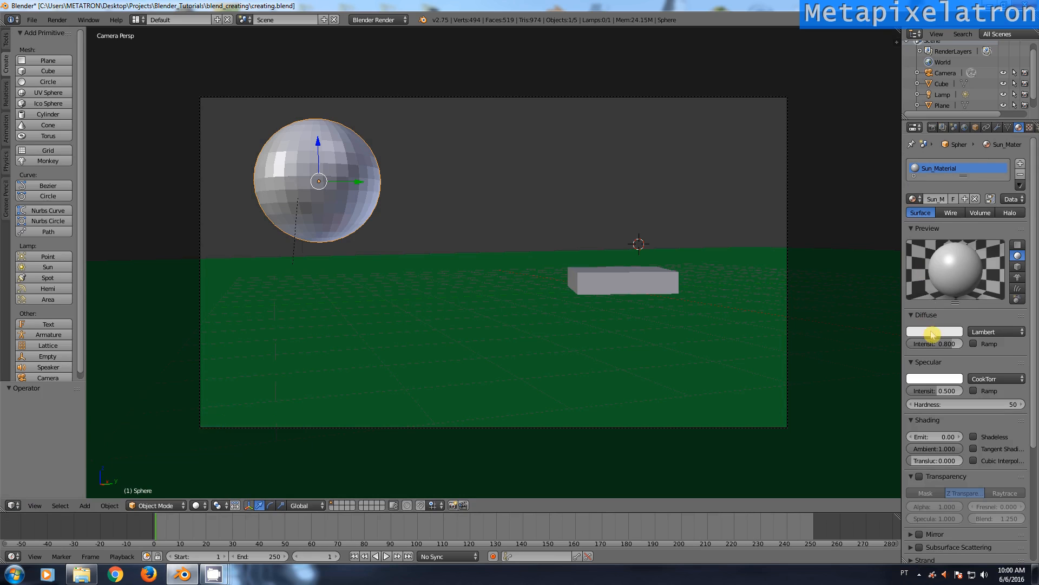
# - Make Sun_Material yellow and shadeless, and exclude it from raytracing
pyautogui.click(933, 331)
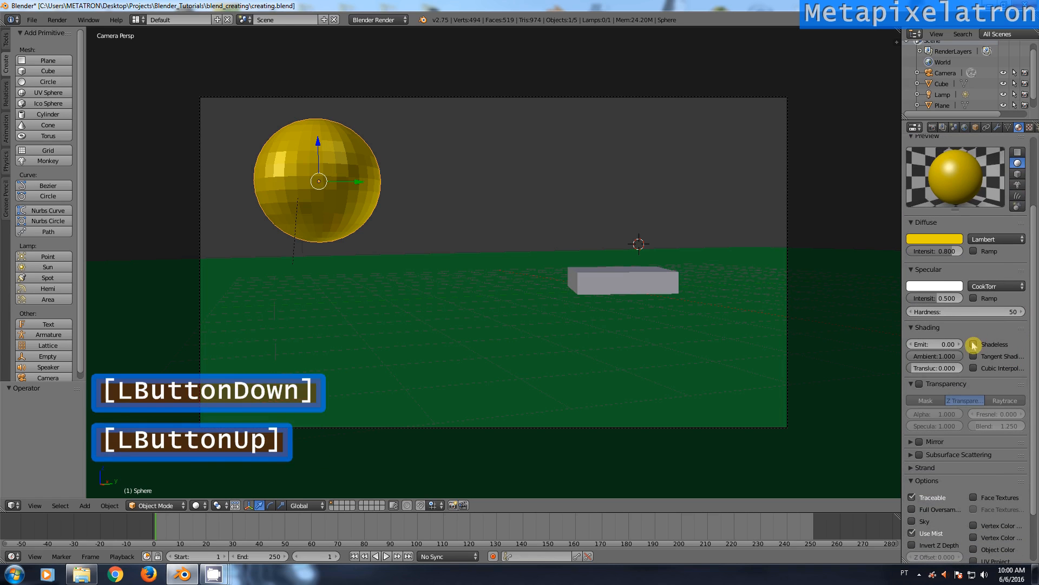
pyautogui.click(973, 345)
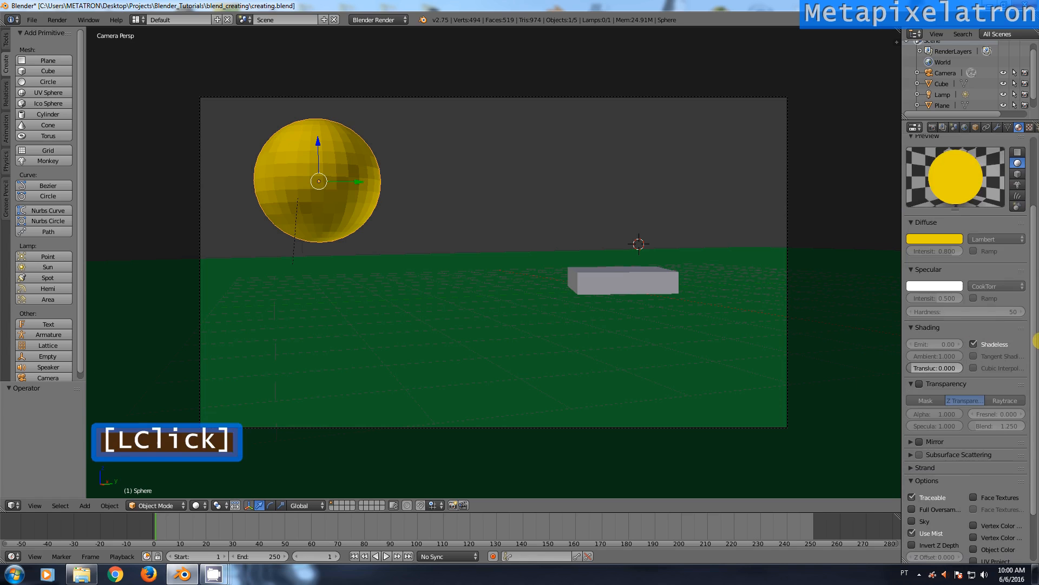
pyautogui.scroll(-3)
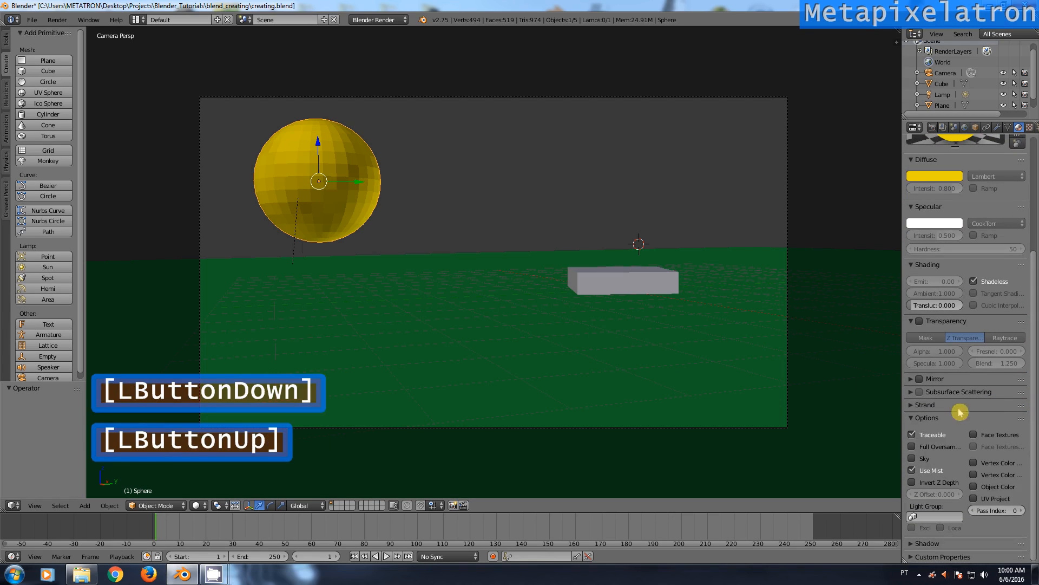
pyautogui.moveTo(913, 434)
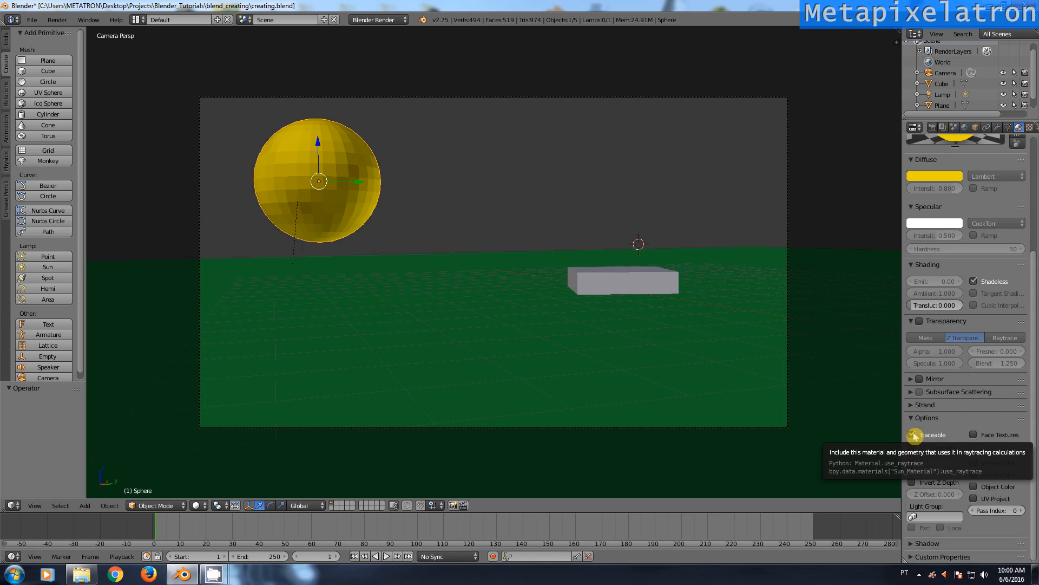
pyautogui.click(914, 434)
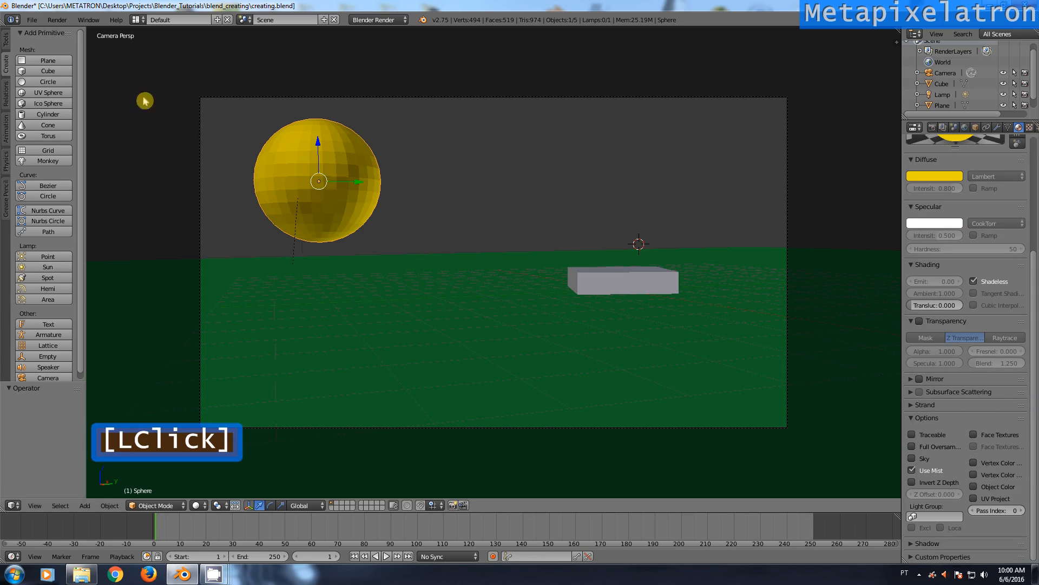
pyautogui.click(57, 20)
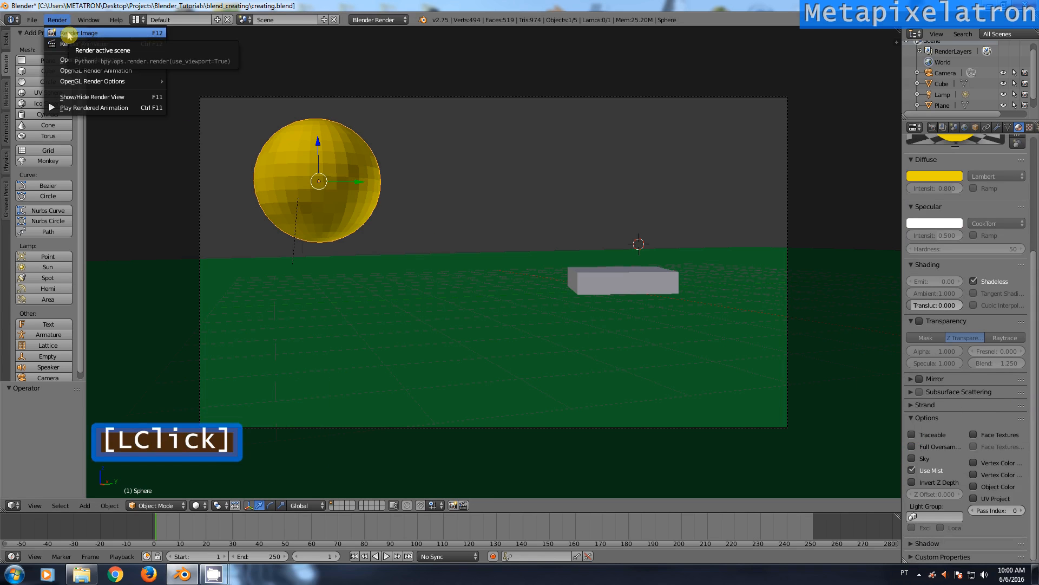
pyautogui.click(86, 32)
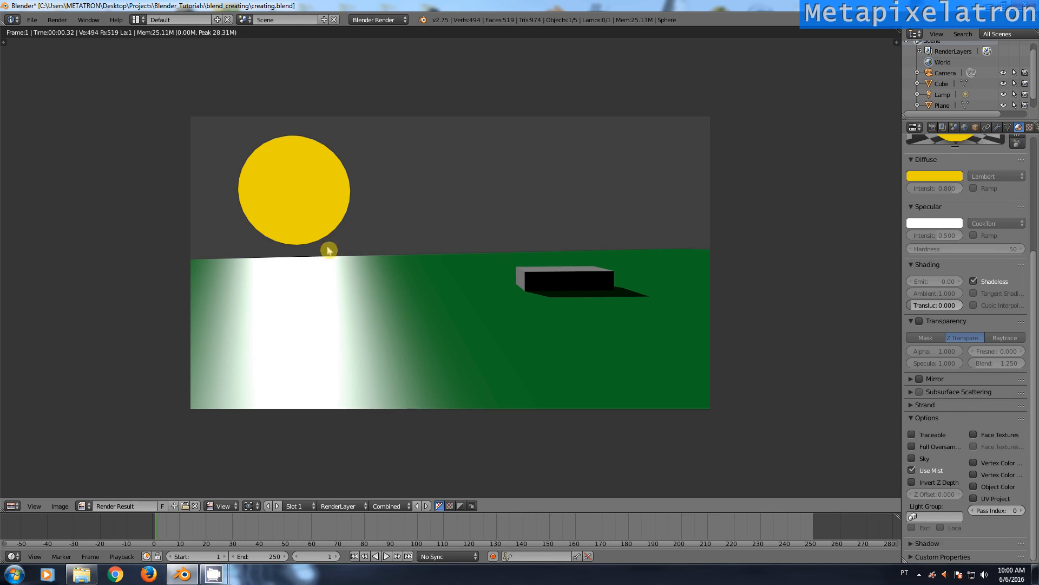
pyautogui.click(328, 250)
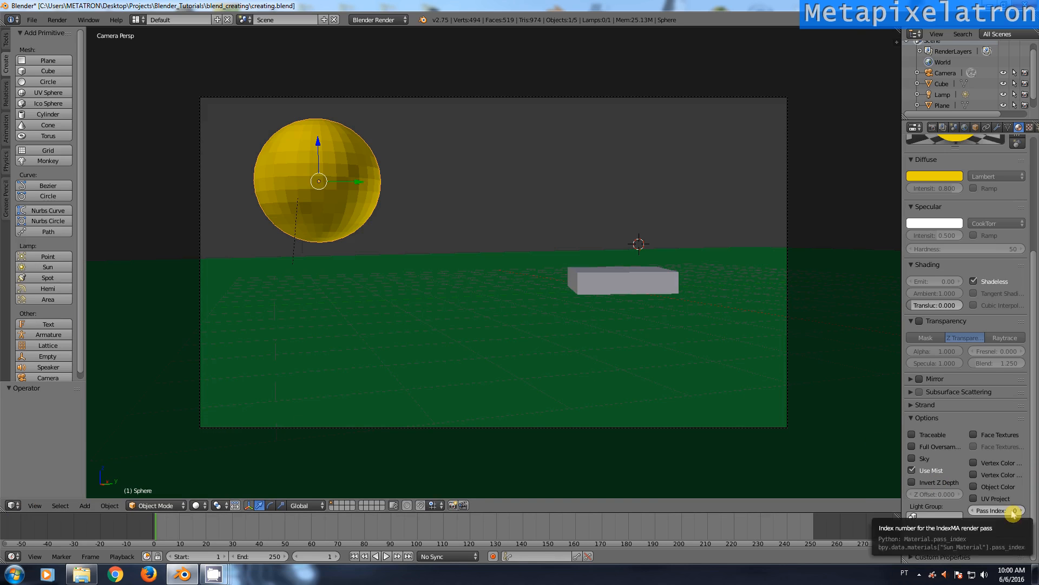
# - Set Sun_Material's pass index to 1 and enable the Material Index render pass
pyautogui.click(987, 510)
pyautogui.write('1')
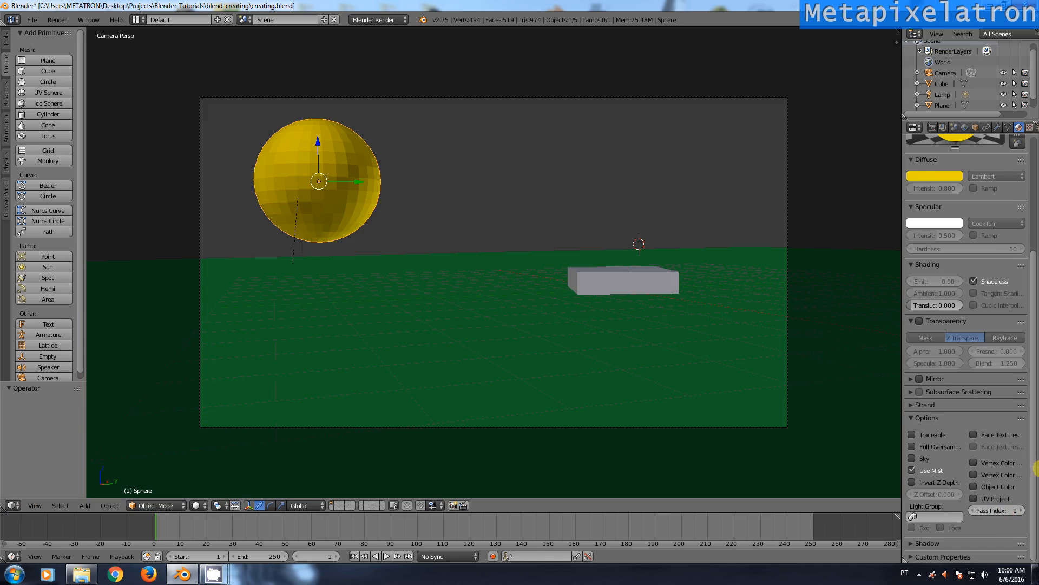
pyautogui.click(947, 127)
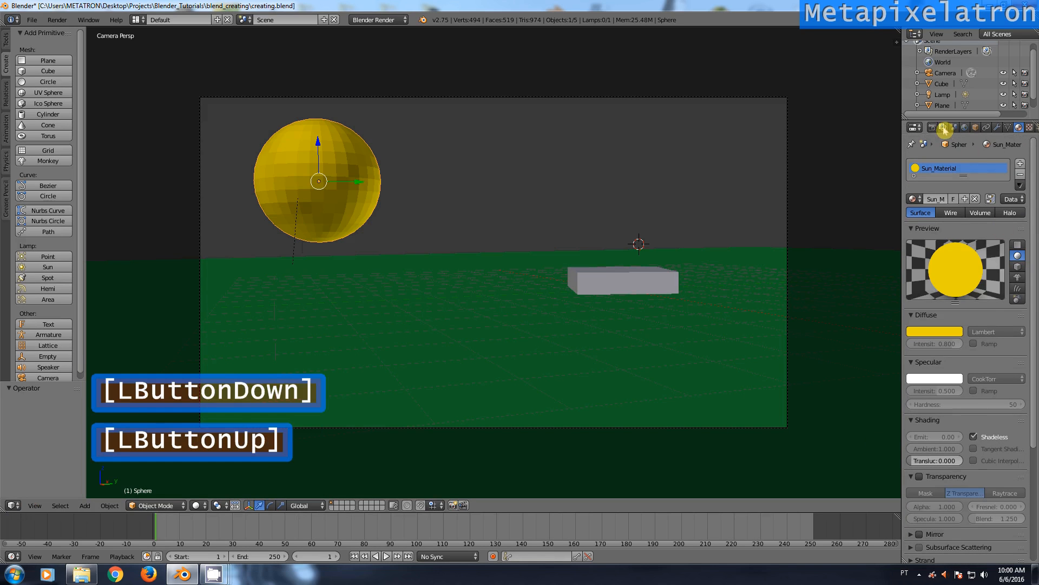
pyautogui.click(927, 126)
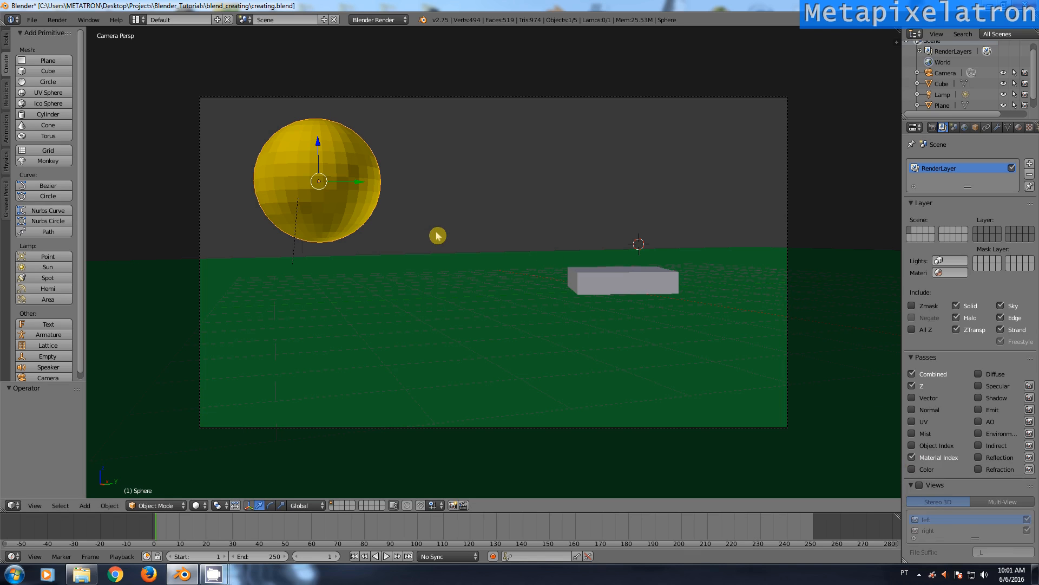
# - Turn the main area into a compositing Node Editor with Render Layers linked to Composite
pyautogui.click(11, 505)
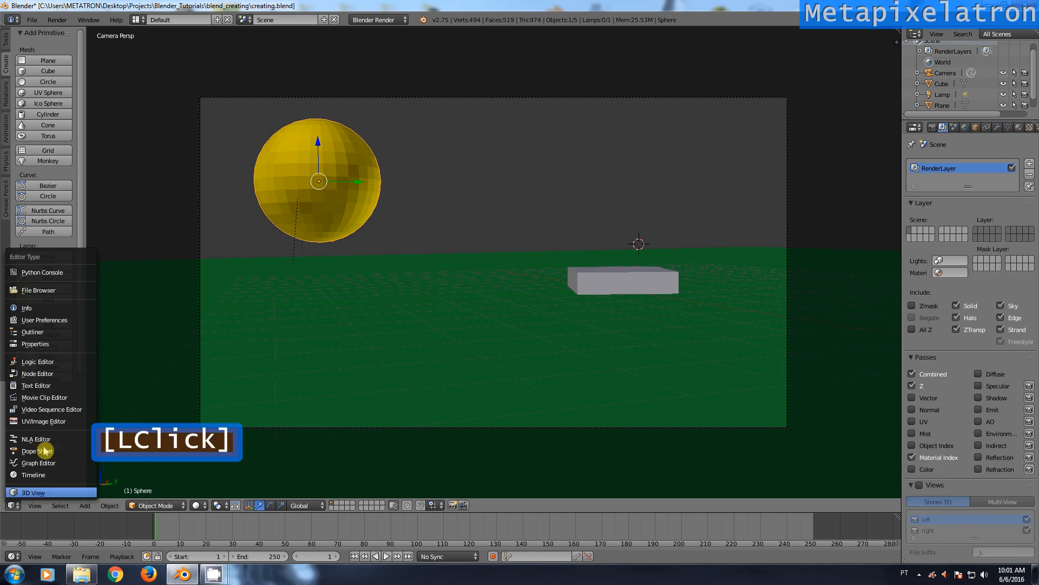
pyautogui.click(38, 373)
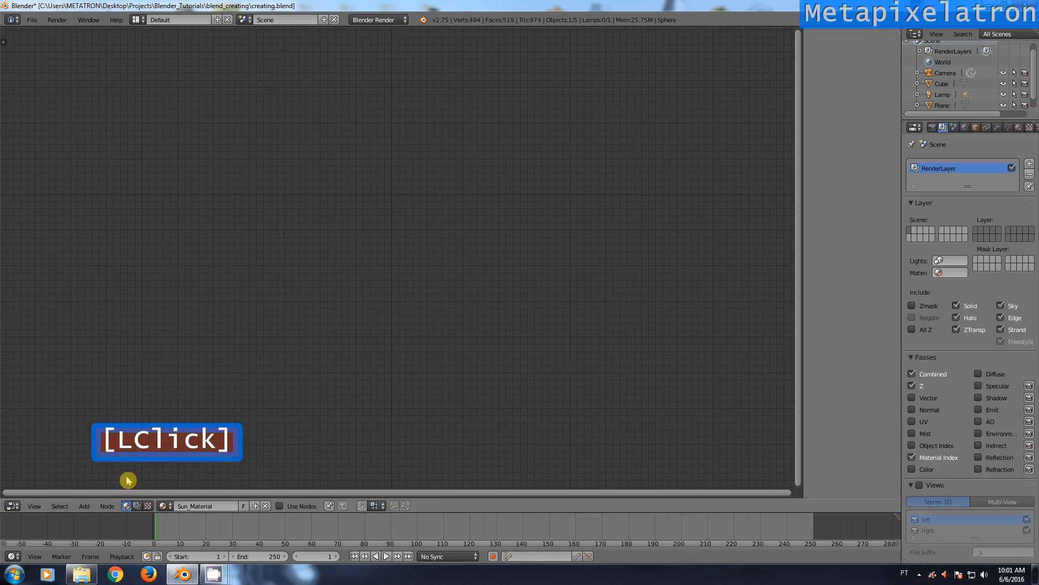
pyautogui.click(136, 505)
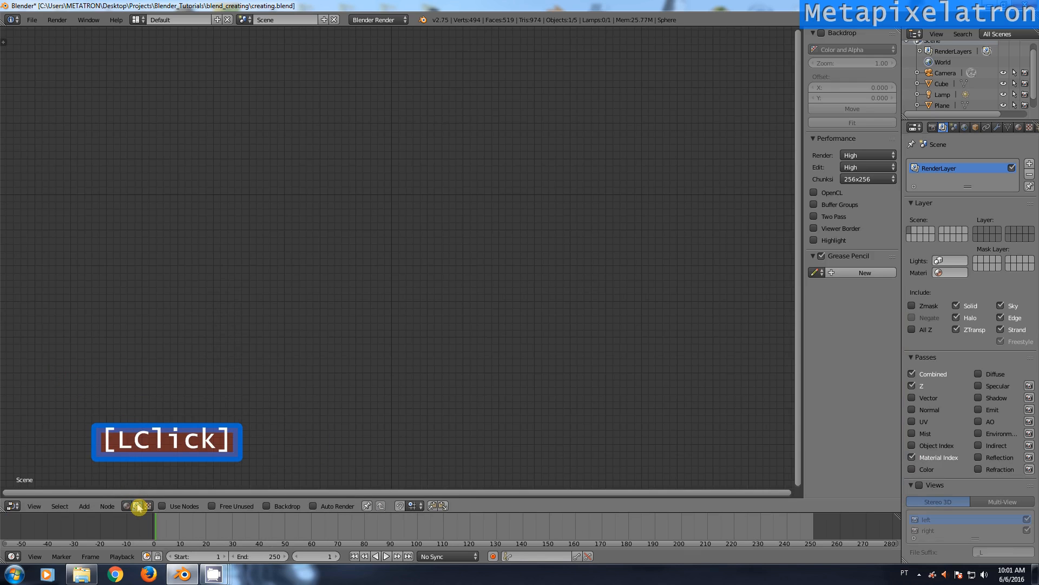
pyautogui.click(136, 506)
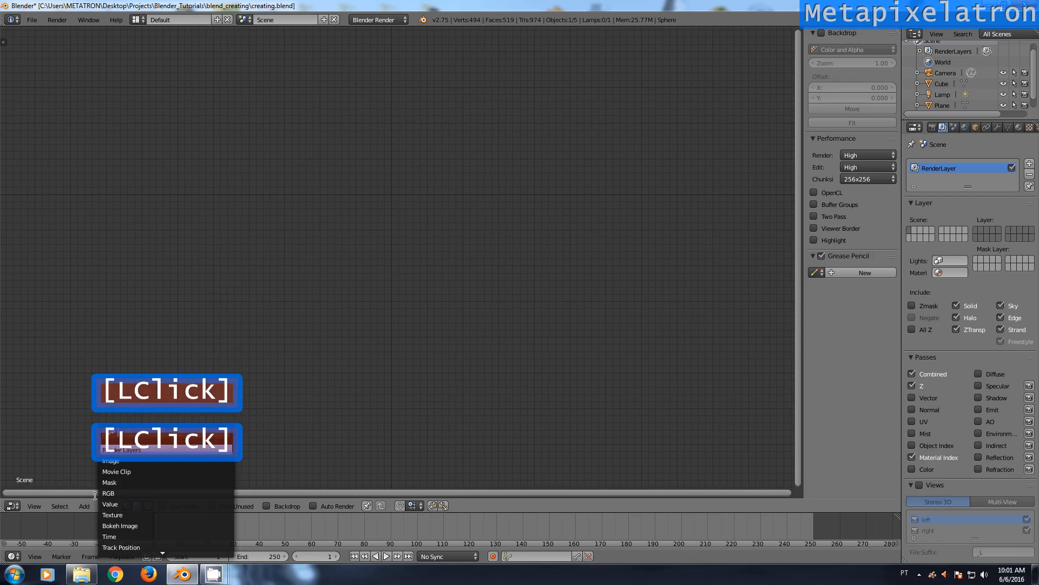
pyautogui.click(121, 451)
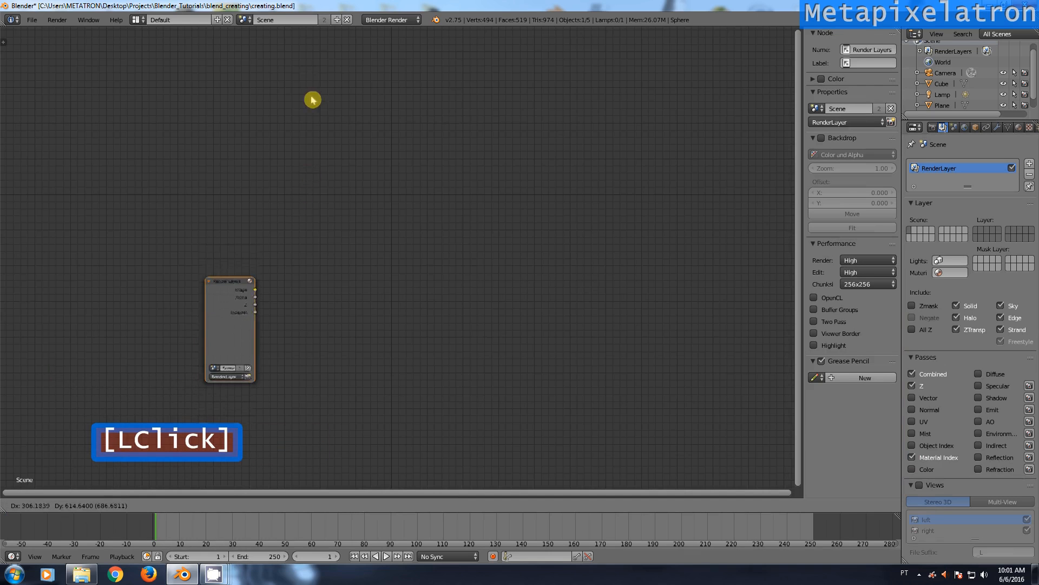
pyautogui.press('g')
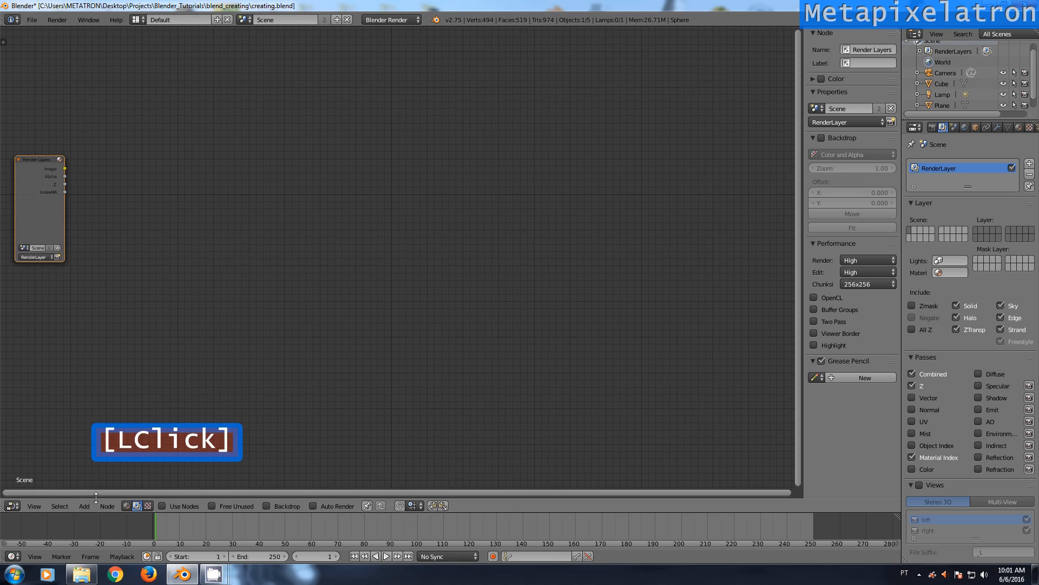
pyautogui.click(84, 505)
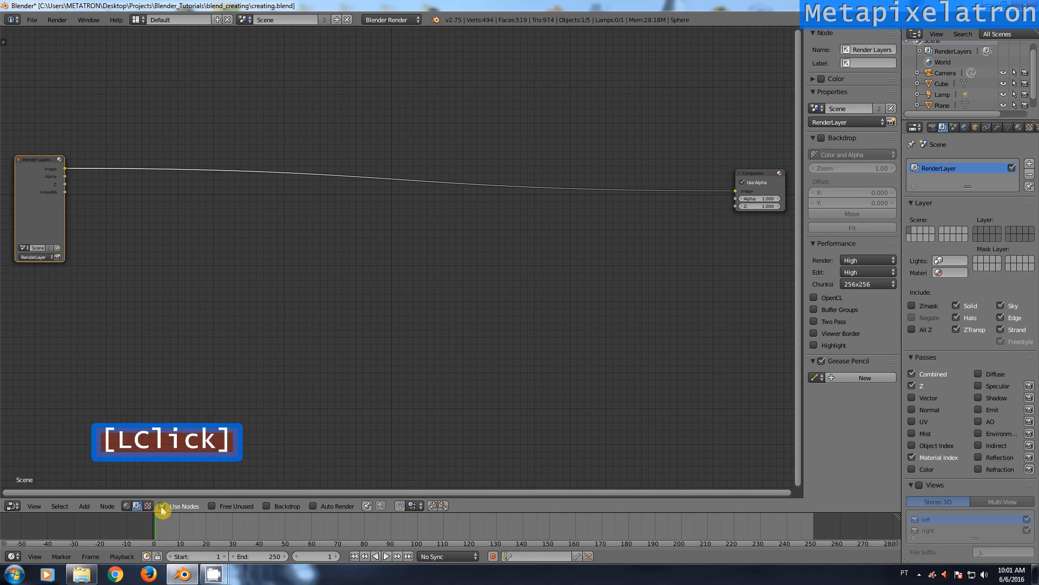
pyautogui.moveTo(58, 19)
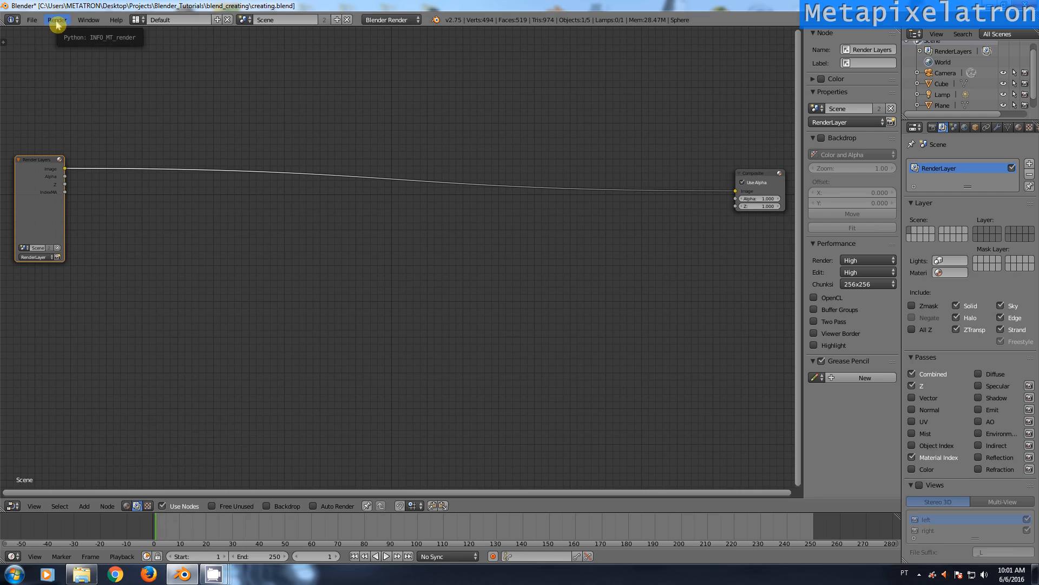
# - Render the sunset image and switch the area back to the Node Editor
pyautogui.click(56, 19)
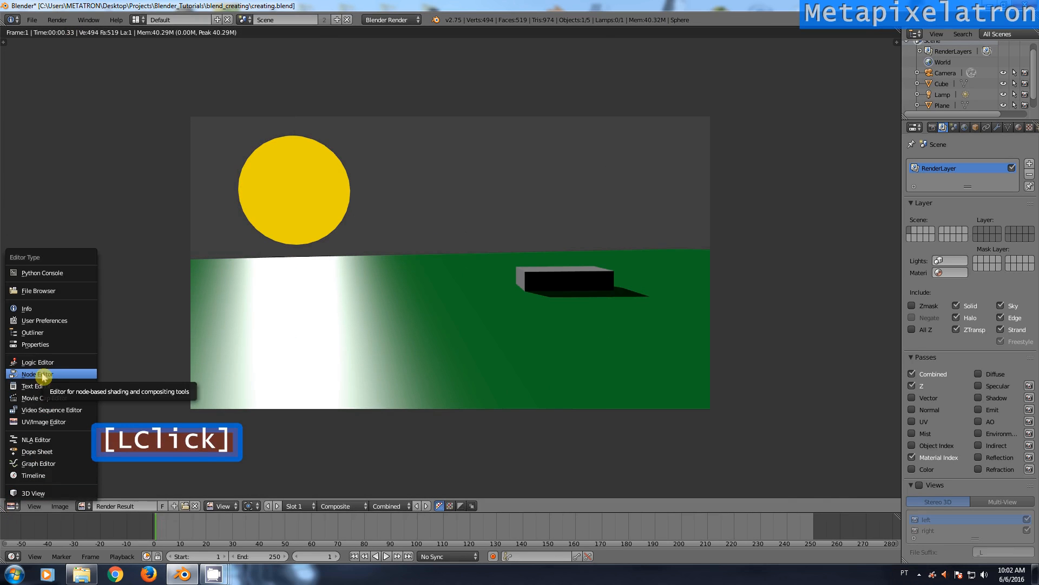
pyautogui.click(36, 373)
pyautogui.write('view')
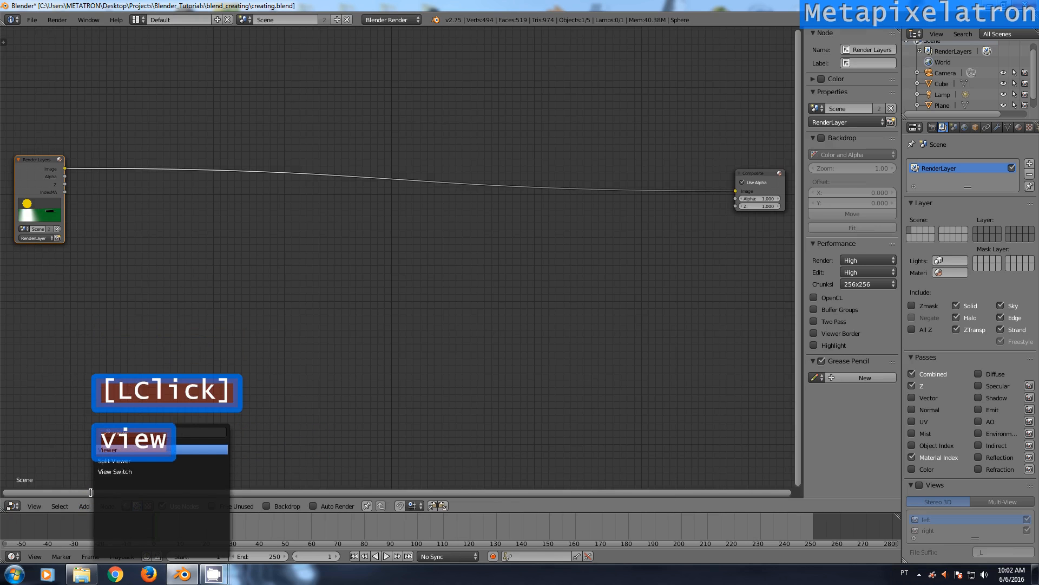
# - Place a Viewer node under Composite fed by the render image, with Backdrop enabled
pyautogui.click(108, 450)
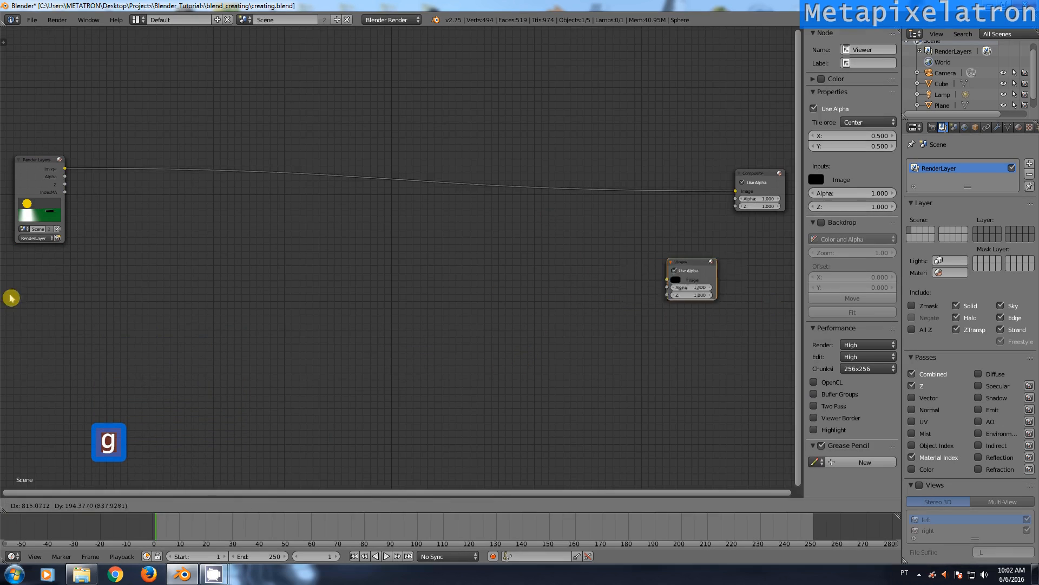
pyautogui.click(61, 269)
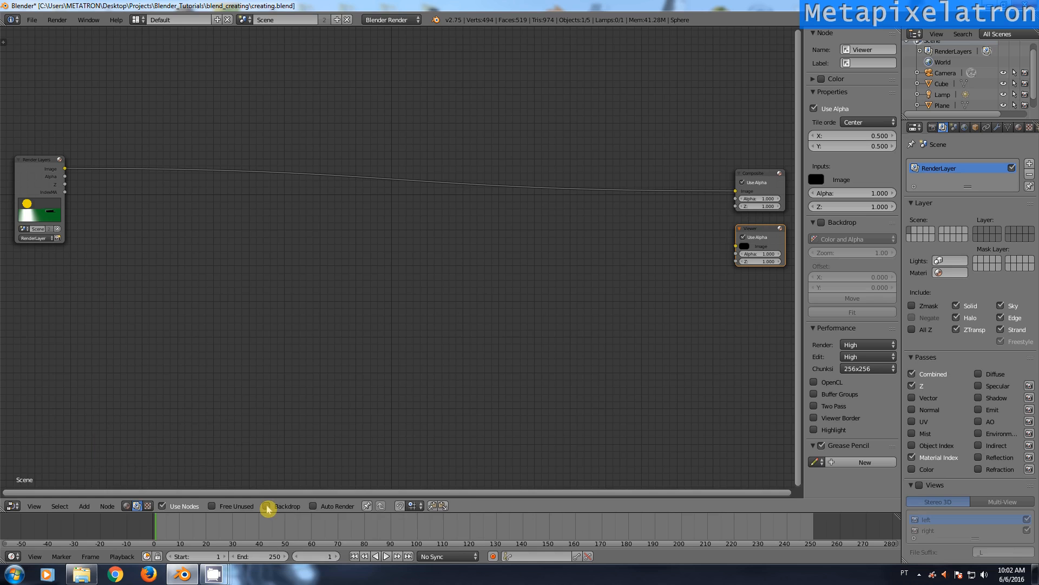
pyautogui.click(269, 506)
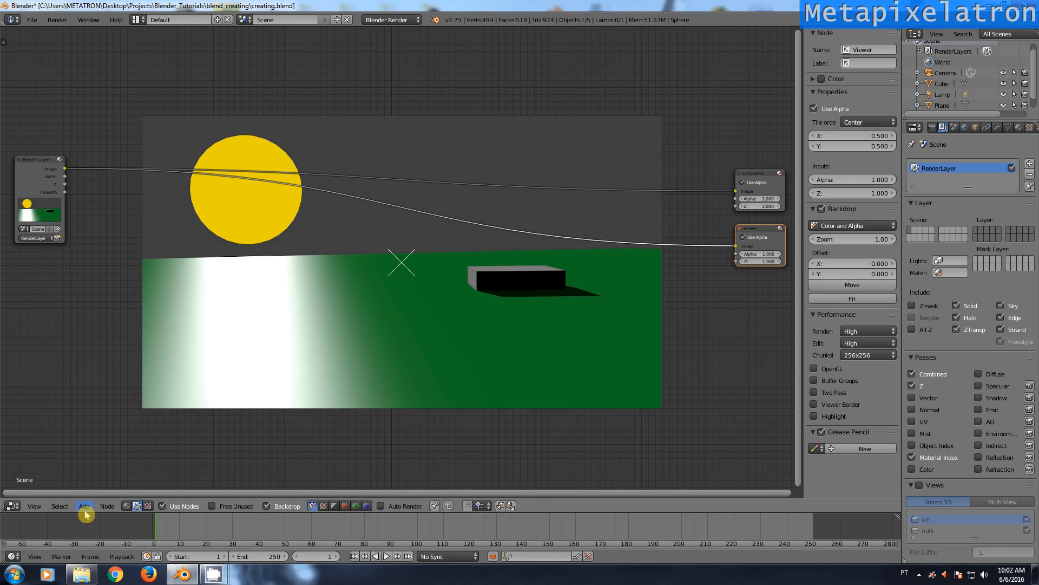
# - Add two ID Mask nodes with index 1, both linked to the material index output
pyautogui.click(84, 505)
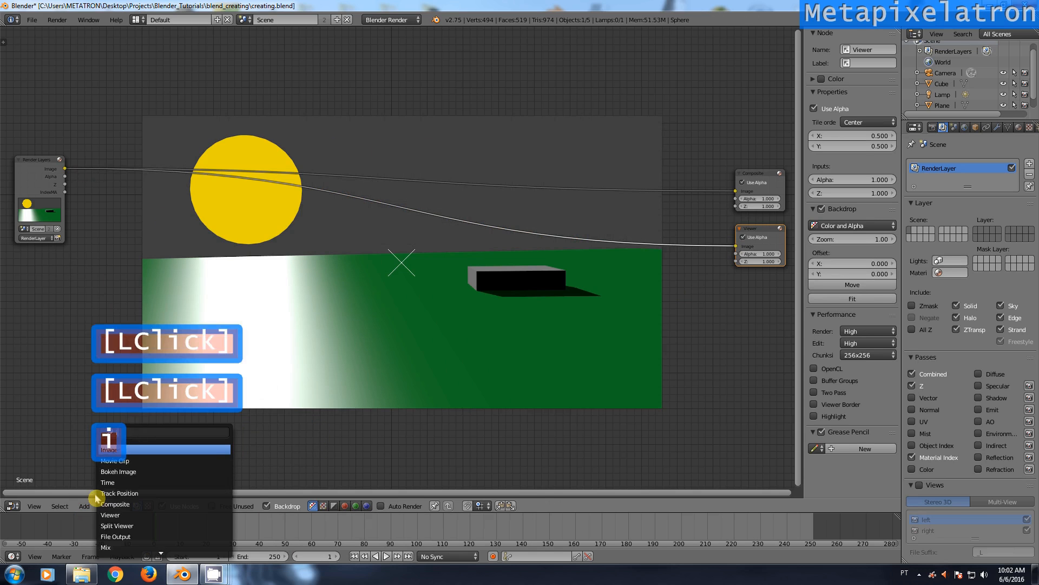
pyautogui.write('id')
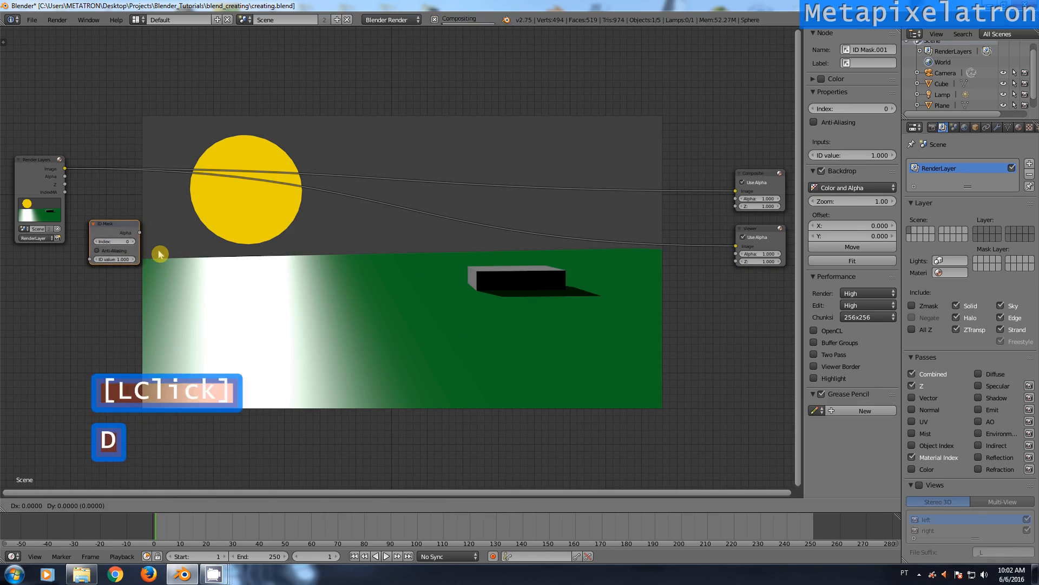
pyautogui.click(126, 245)
pyautogui.write('1')
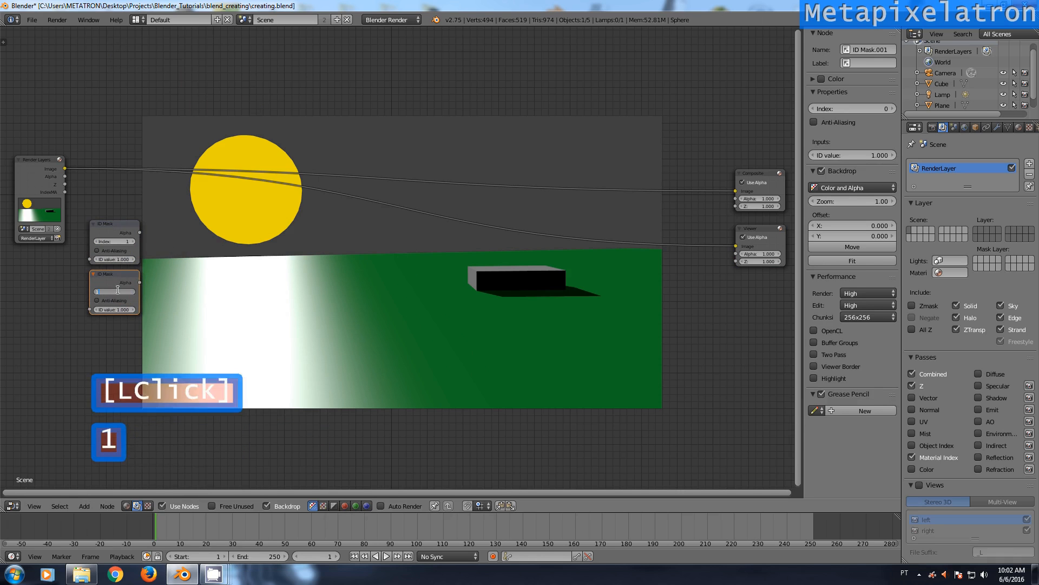
pyautogui.scroll(3)
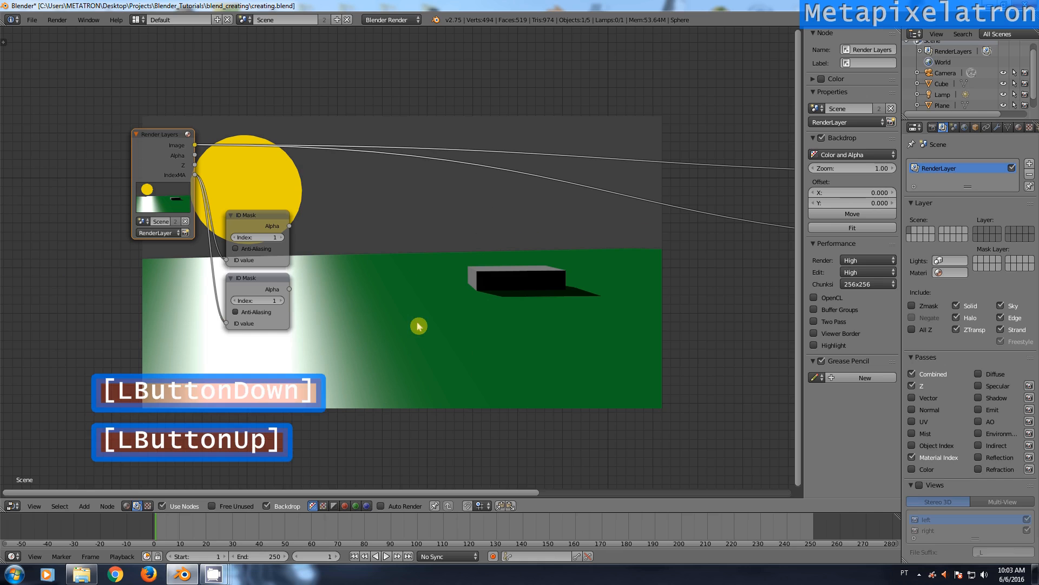
pyautogui.click(99, 496)
pyautogui.write('blur')
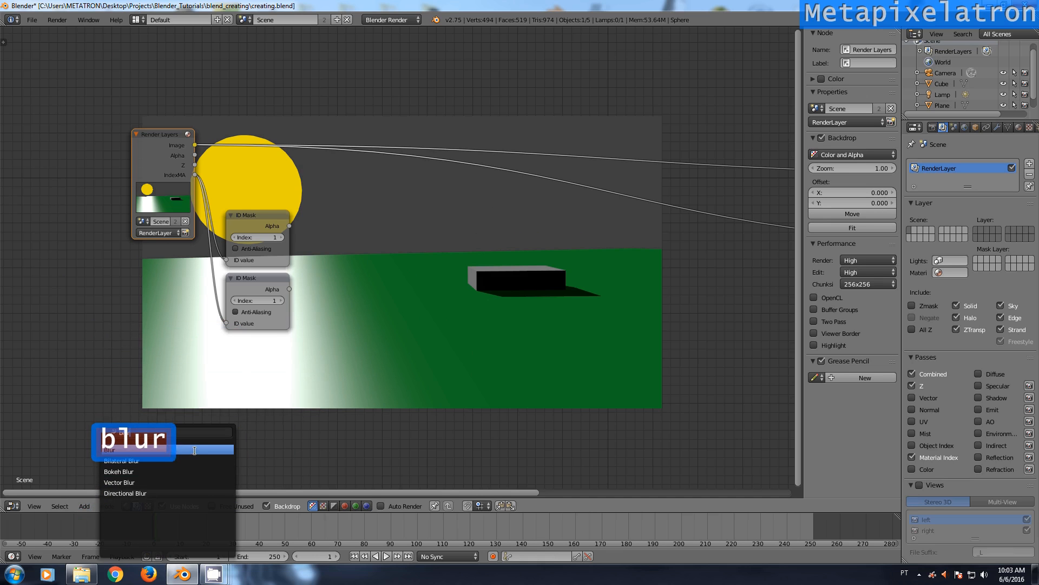
# - Add two Gaussian Blur nodes: X/Y 18 with size 3 and Gamma, and X/Y 3
pyautogui.click(108, 450)
pyautogui.write('18')
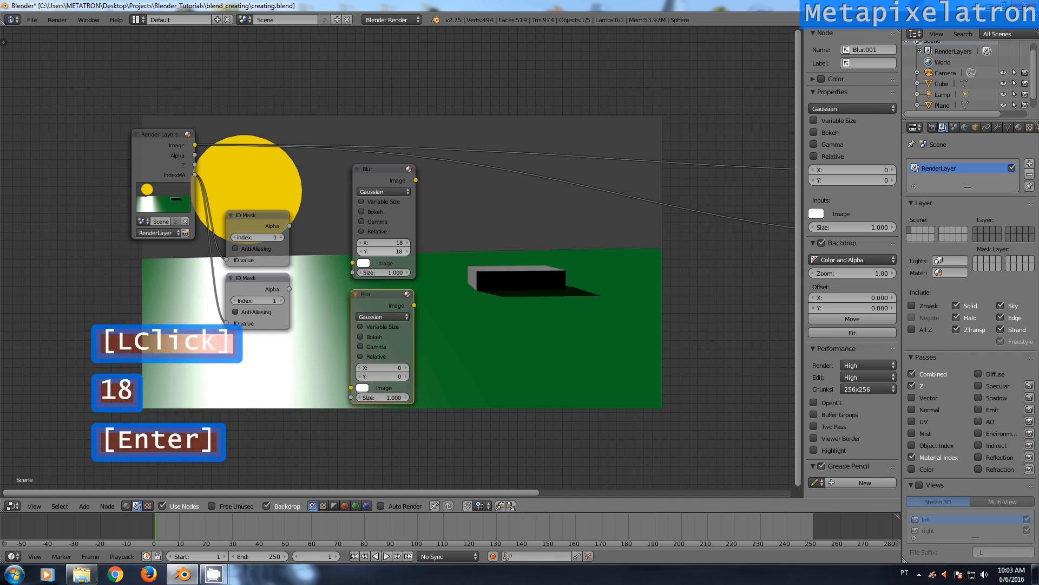
pyautogui.click(384, 272)
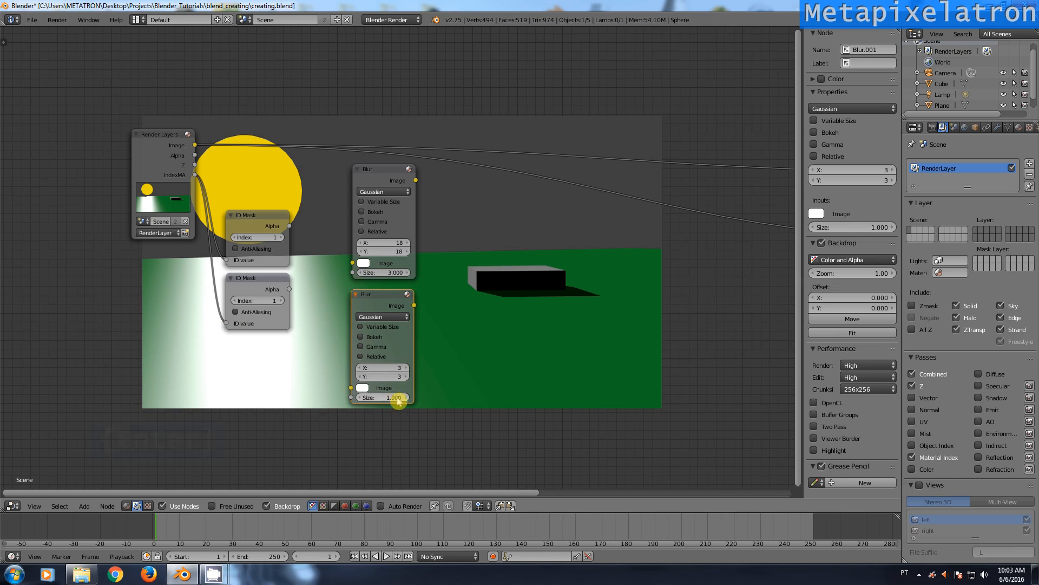
pyautogui.click(255, 215)
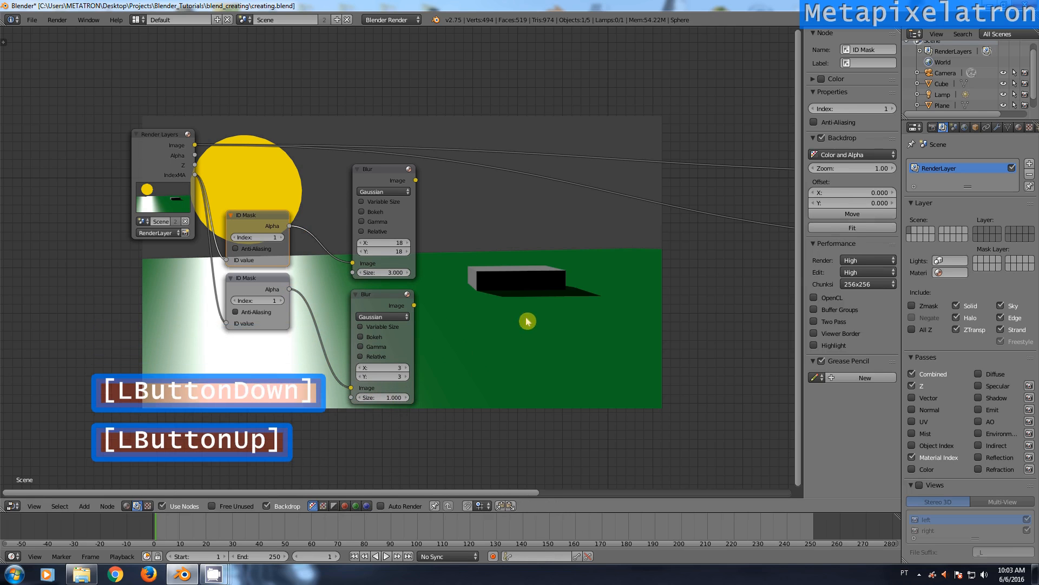
pyautogui.moveTo(363, 222)
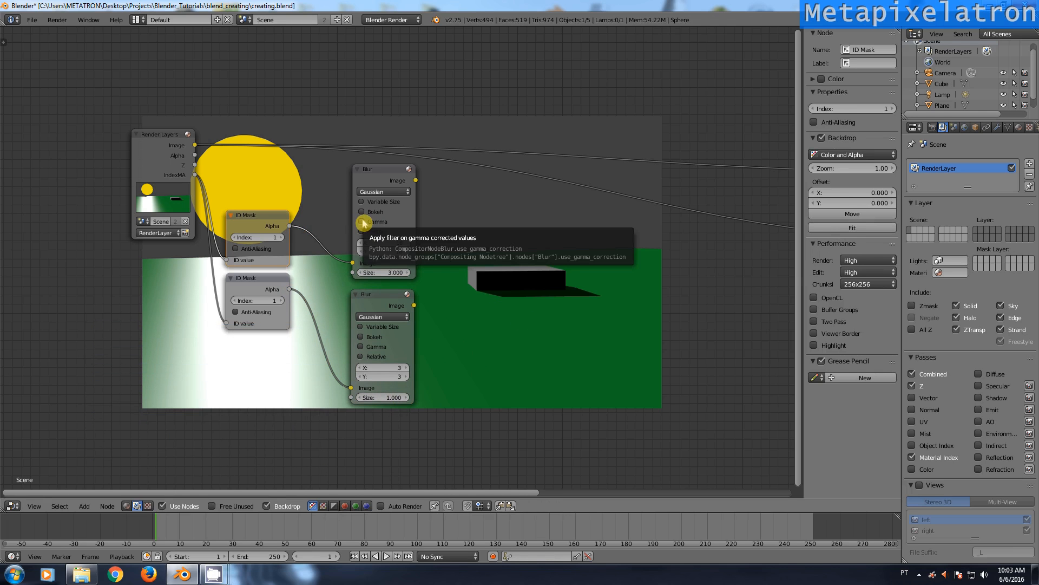
pyautogui.click(361, 221)
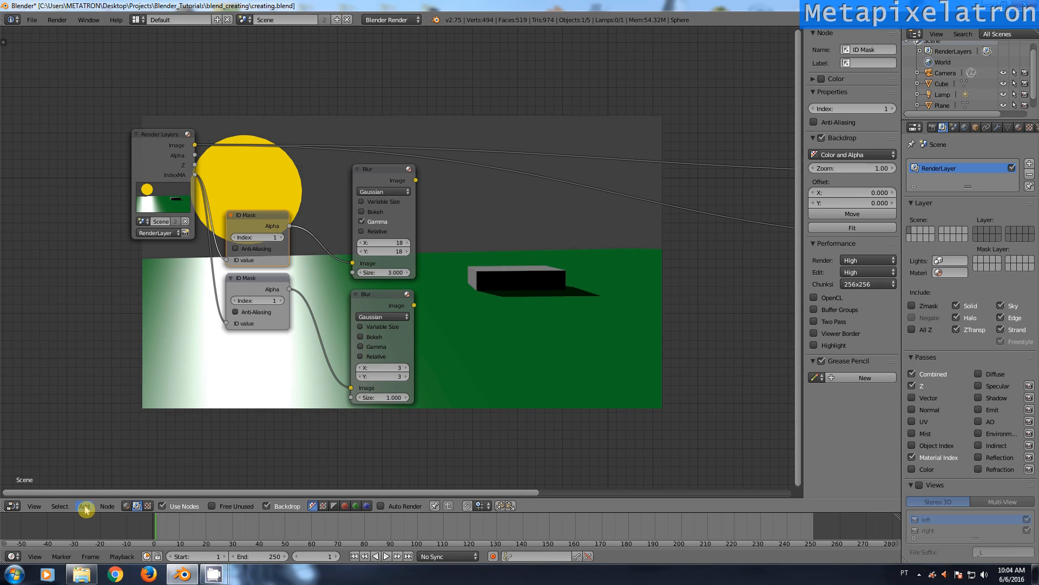
# - Add a ColorRamp after the small blur, right stop coloured R 1, G 0.81, B 0.396
pyautogui.click(85, 505)
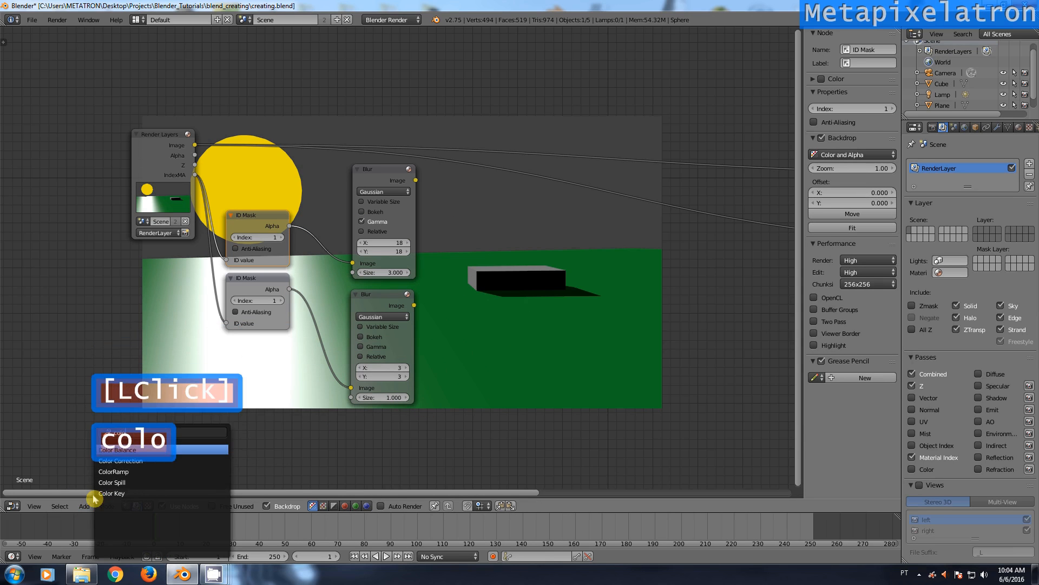
pyautogui.click(113, 470)
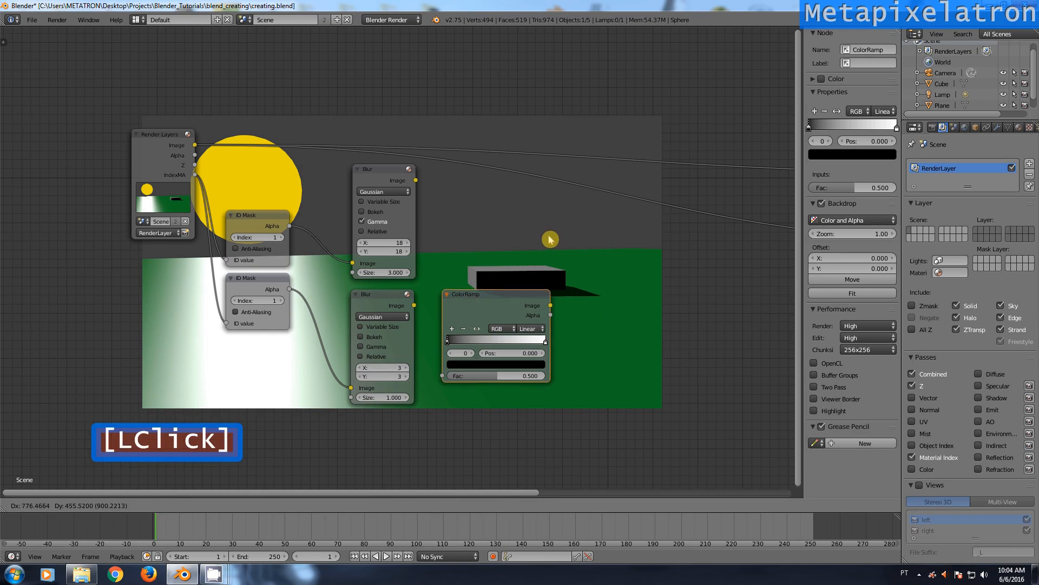
pyautogui.click(411, 305)
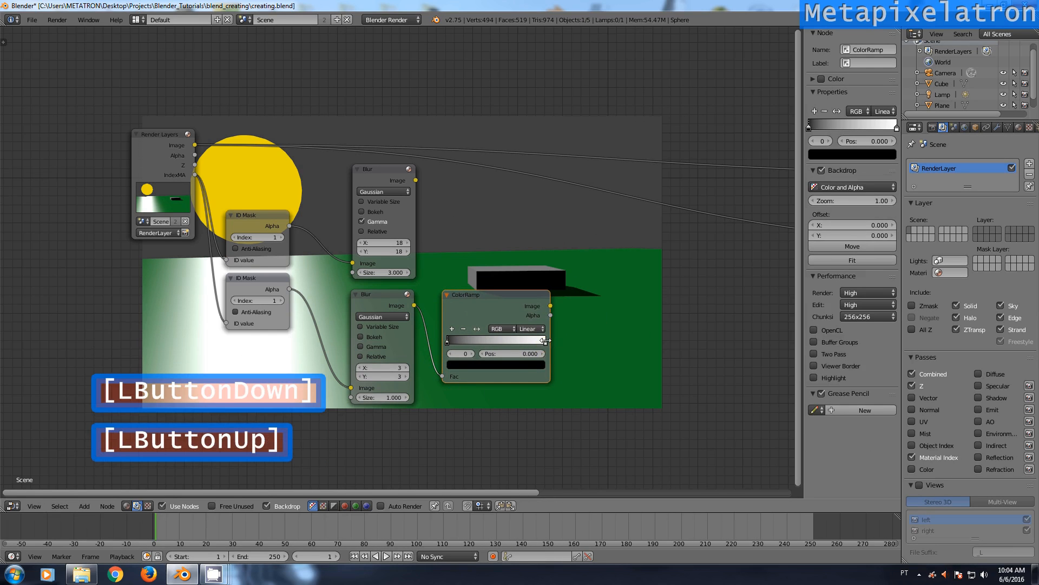
pyautogui.click(496, 366)
pyautogui.write('0.810')
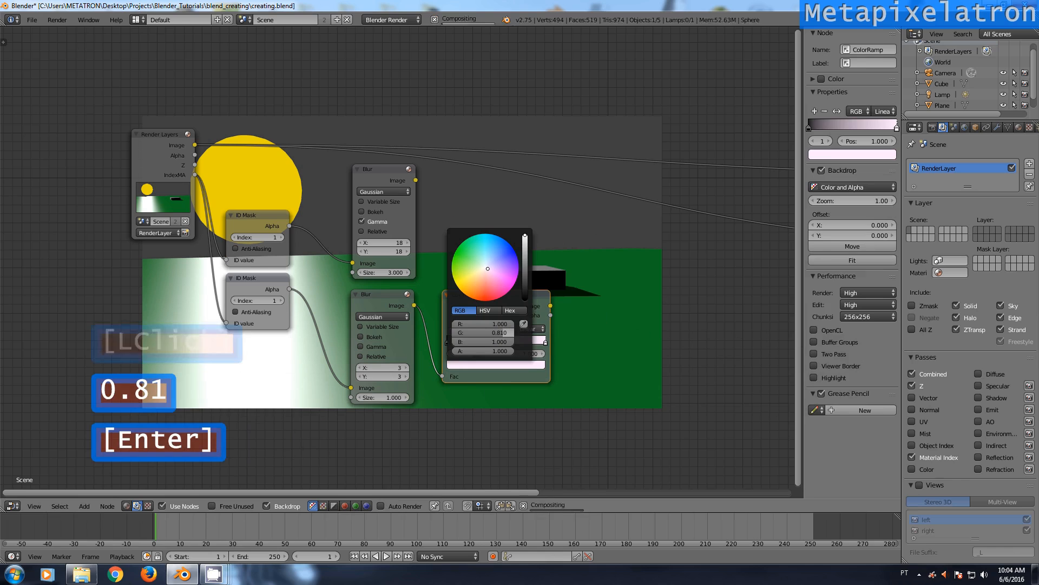
pyautogui.click(487, 342)
pyautogui.write('0.396')
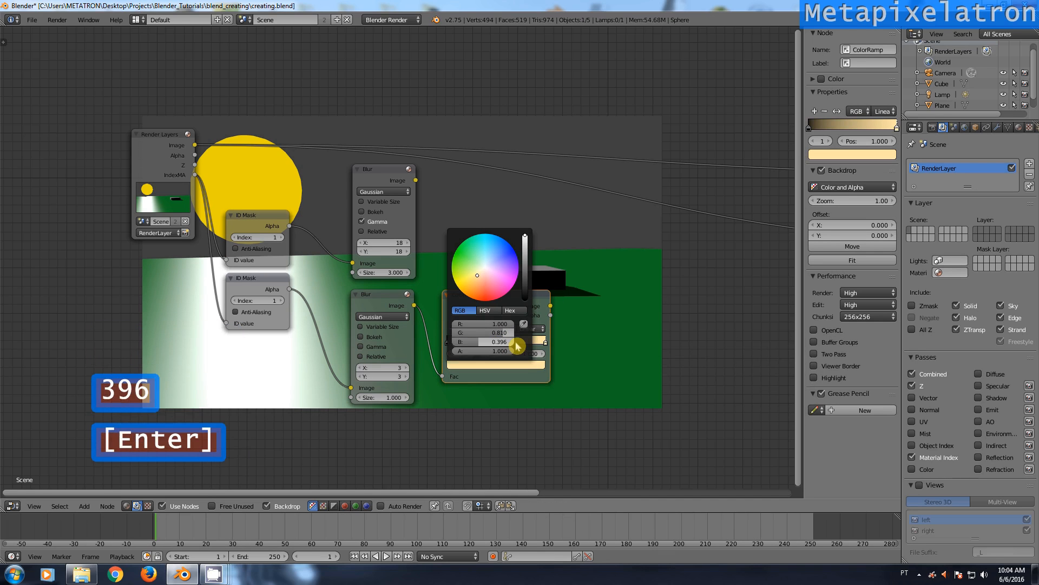
pyautogui.press('Return')
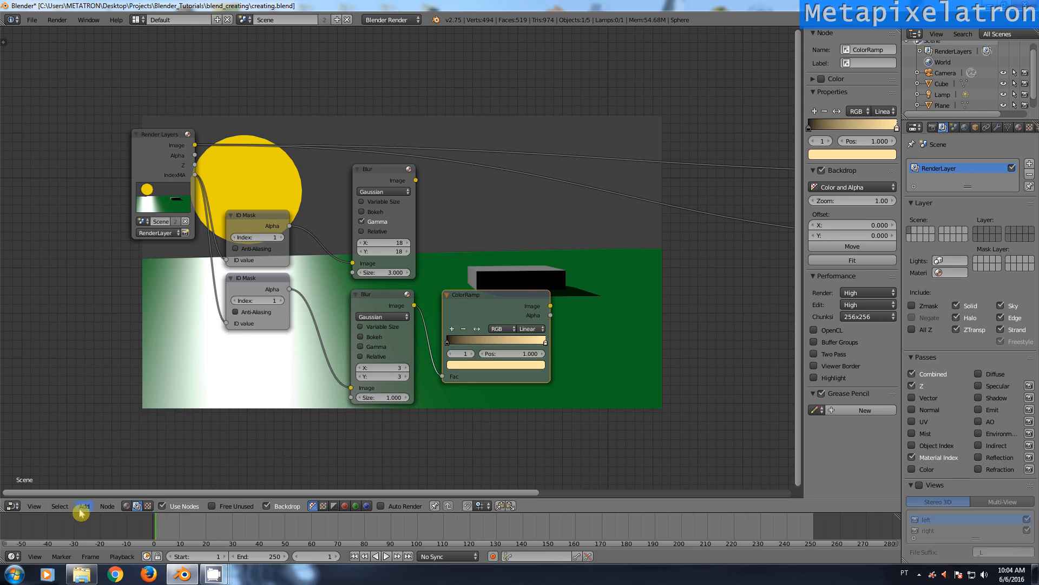
# - Add a Mix node in Add mode combining the Blur and ColorRamp outputs
pyautogui.click(83, 505)
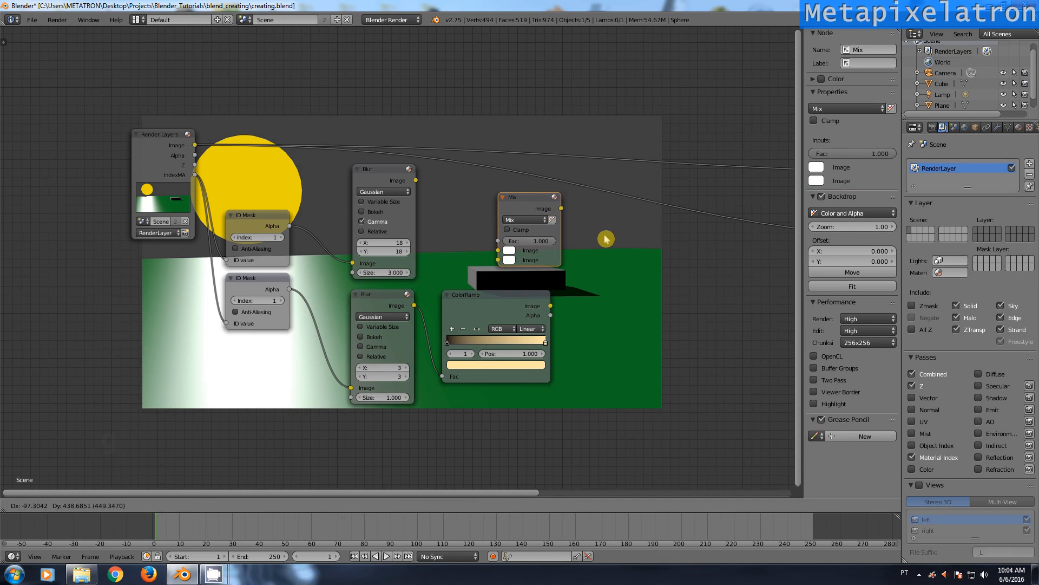
pyautogui.click(564, 229)
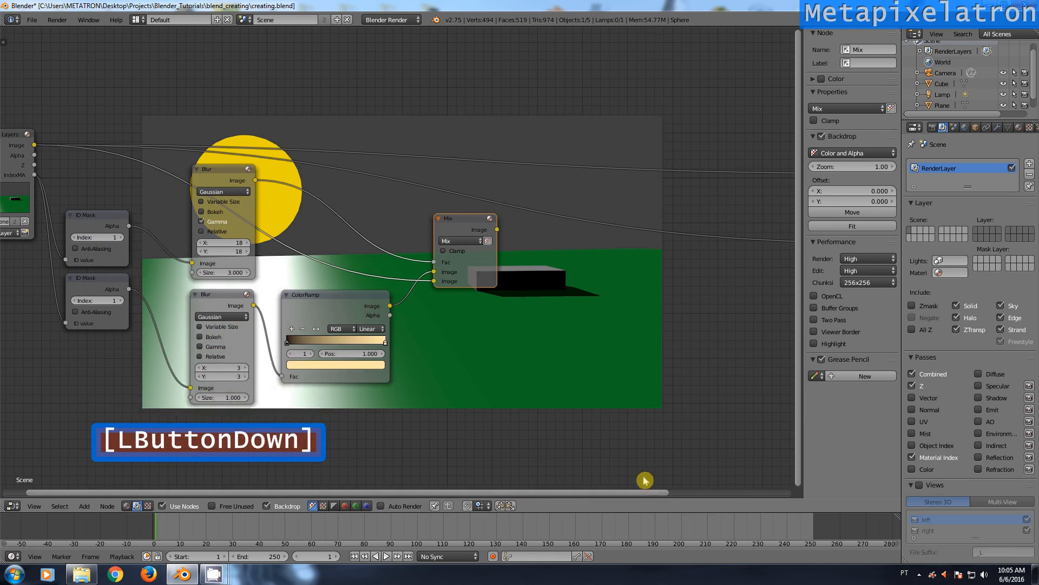
pyautogui.click(459, 240)
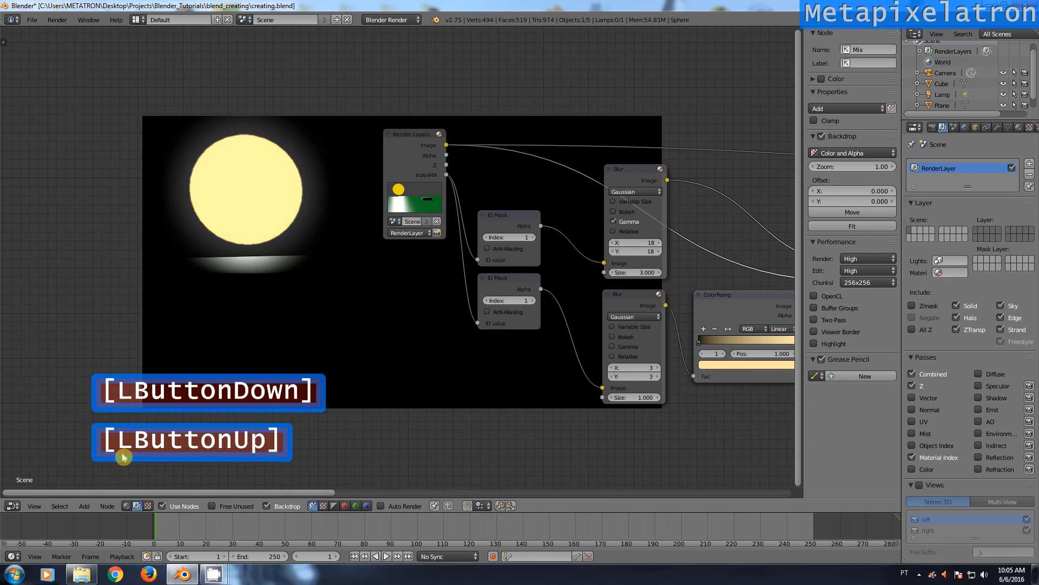
pyautogui.press('ctrl')
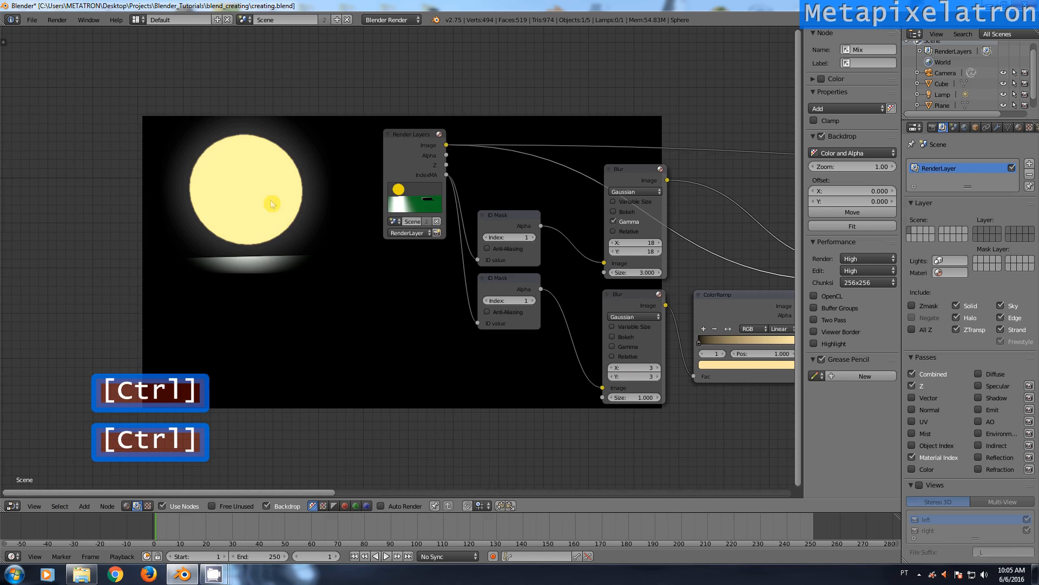
pyautogui.moveTo(371, 430)
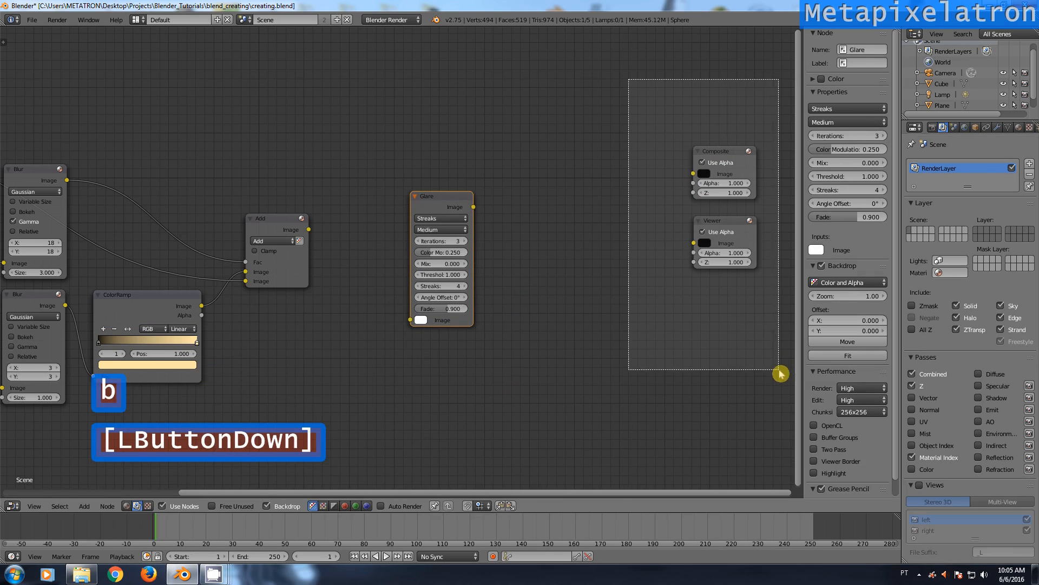
# - Set up two stacked Glare nodes, Simple Star and Ghosts, both fed by the Add output
pyautogui.scroll(-3)
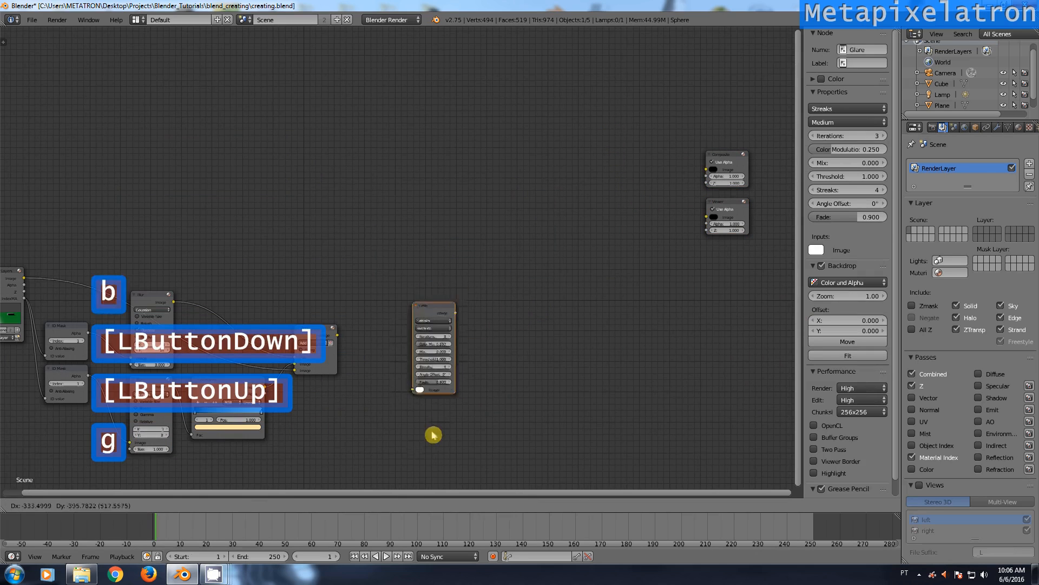
pyautogui.scroll(3)
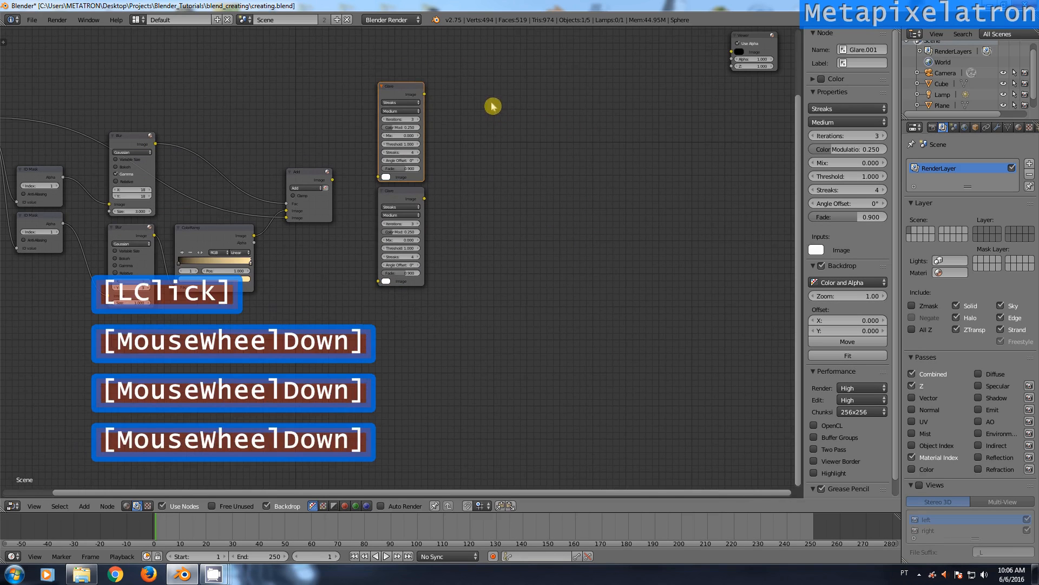
pyautogui.press('g')
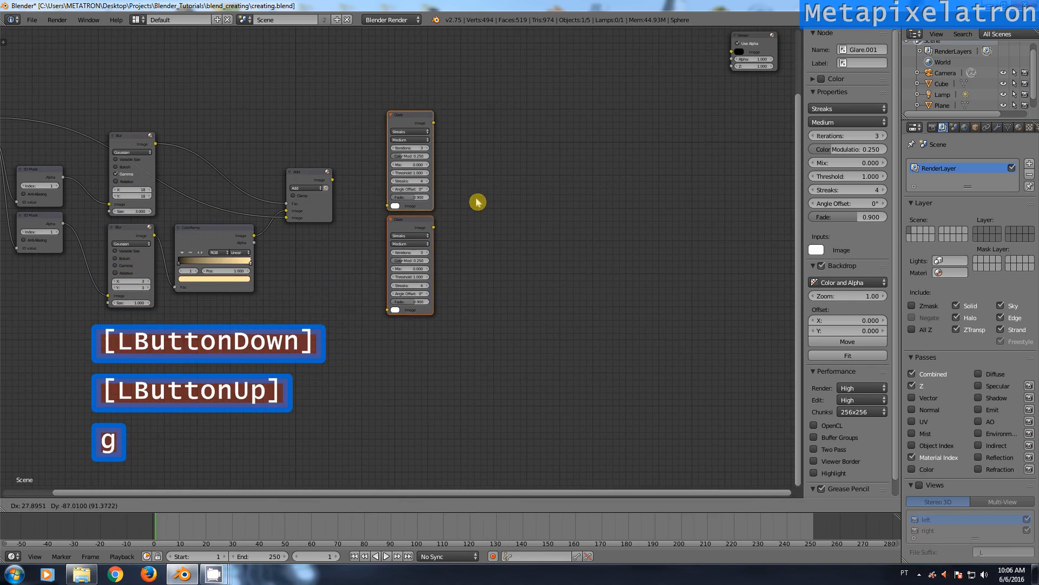
pyautogui.scroll(3)
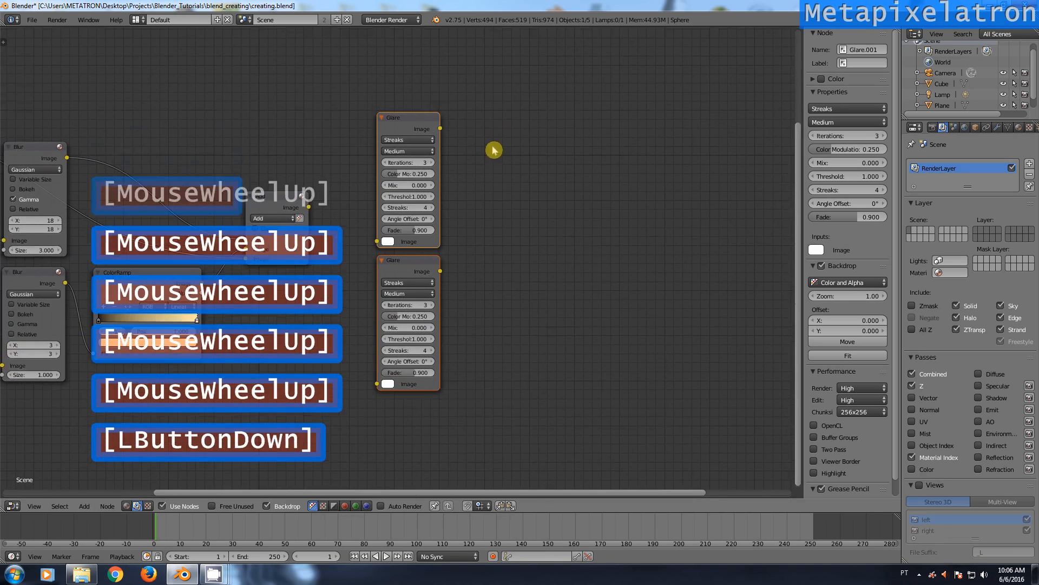
pyautogui.click(407, 139)
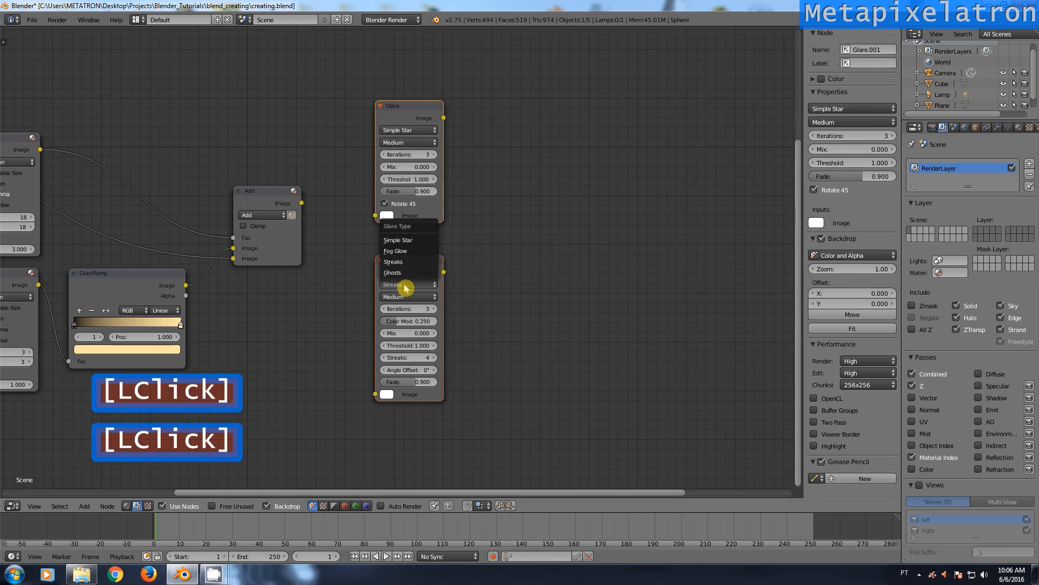
pyautogui.click(392, 272)
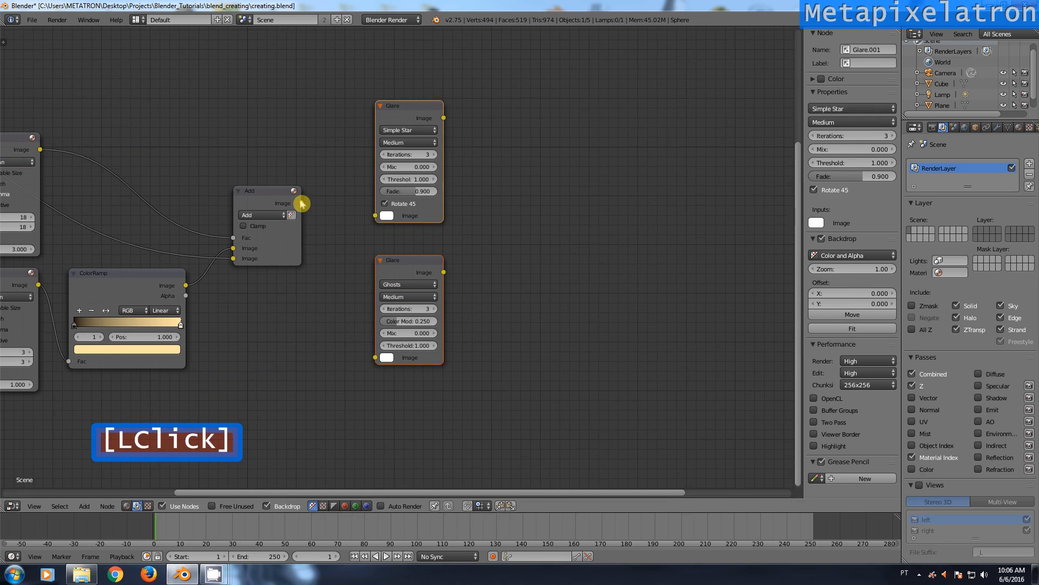
pyautogui.click(295, 203)
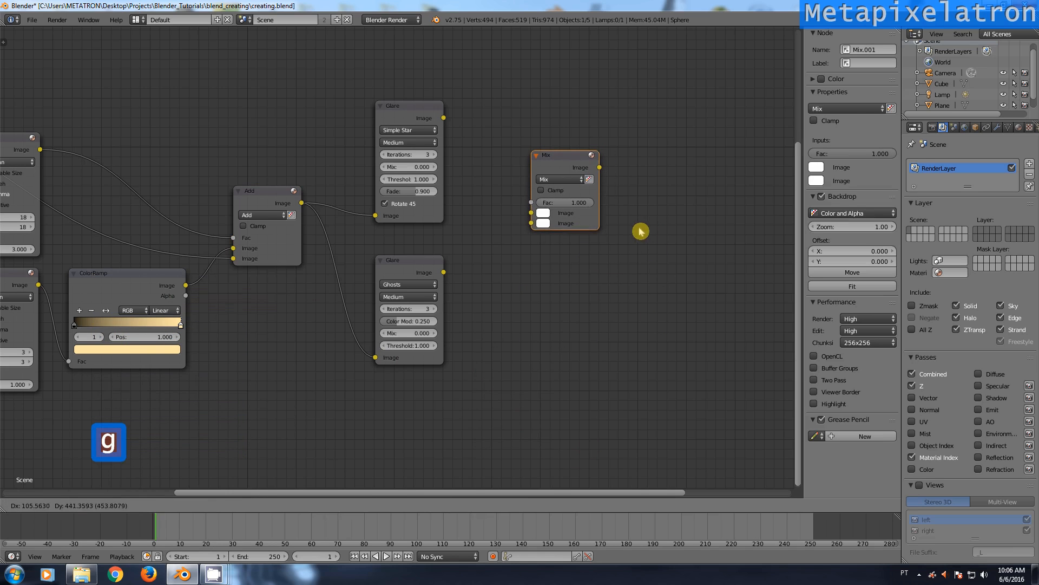
# - Feed both Glare outputs into the Add mix node, check the render, and return to Node Editor
pyautogui.click(559, 180)
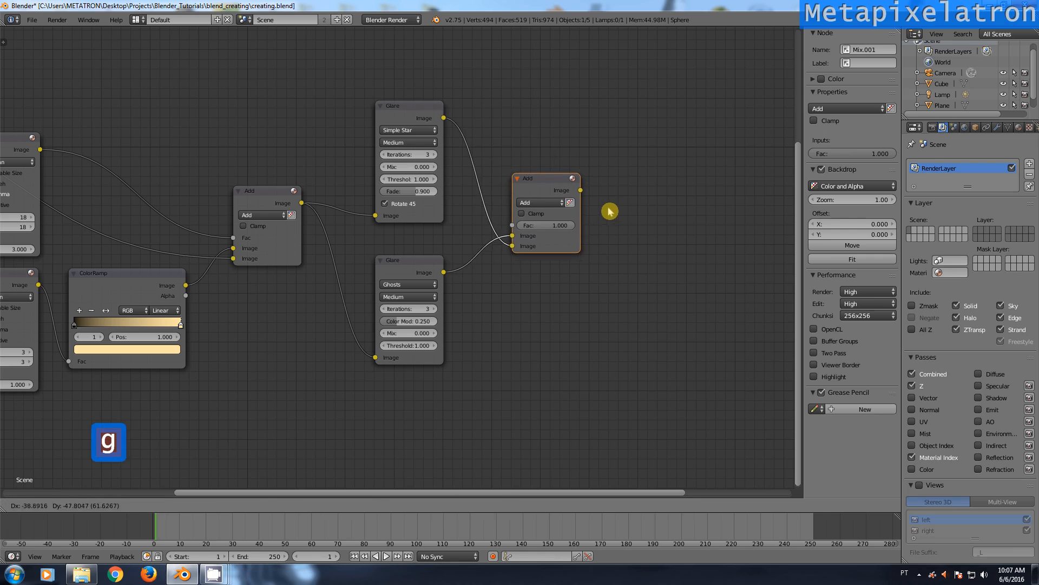
pyautogui.scroll(-3)
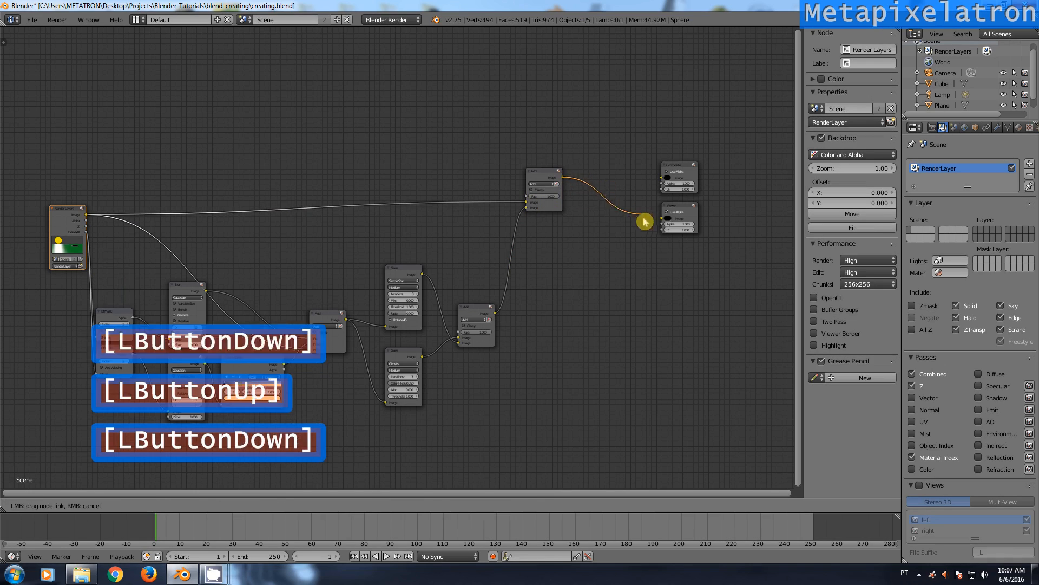
pyautogui.scroll(-3)
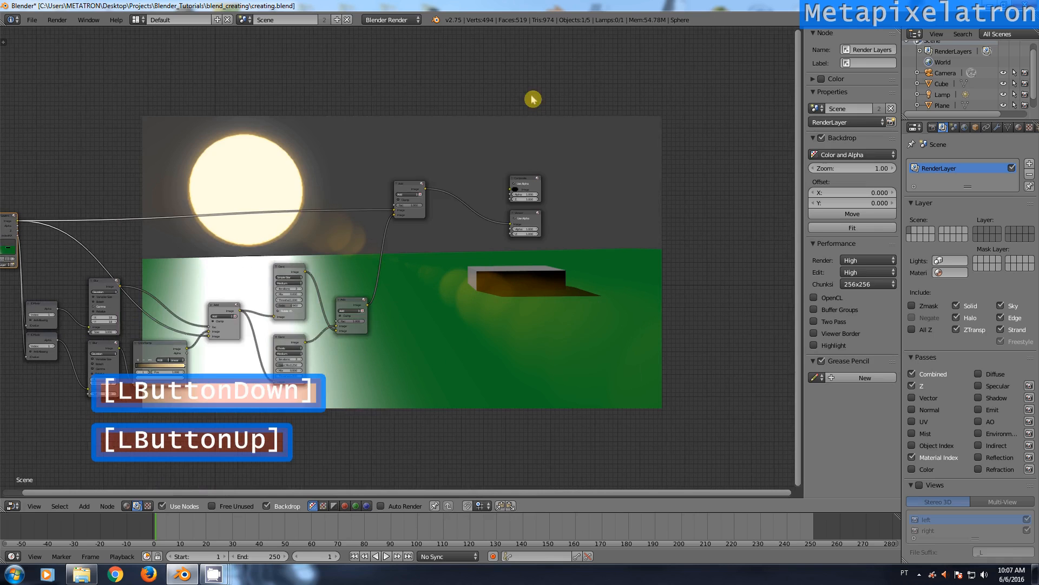
pyautogui.scroll(3)
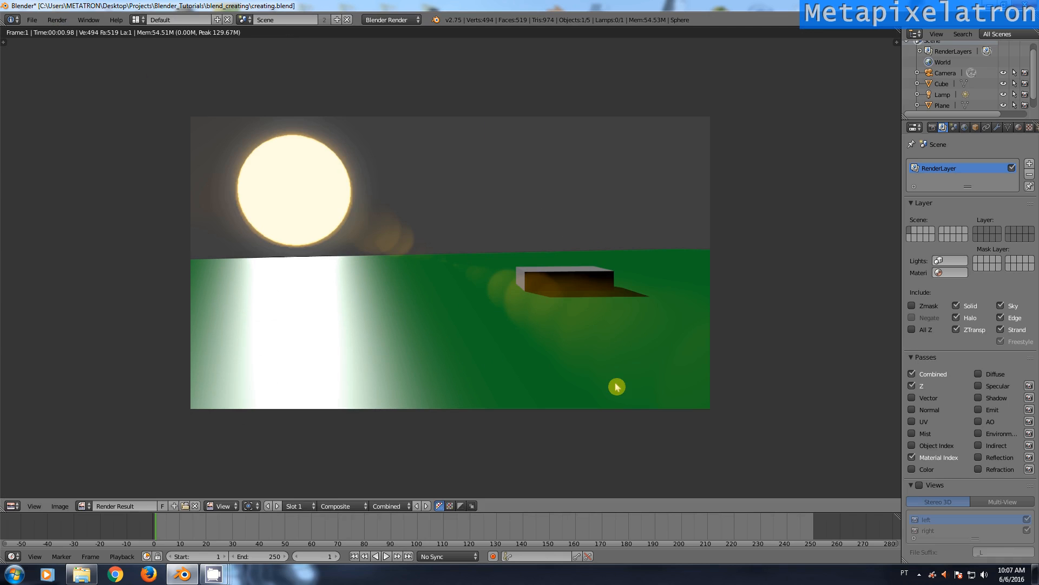
pyautogui.click(10, 505)
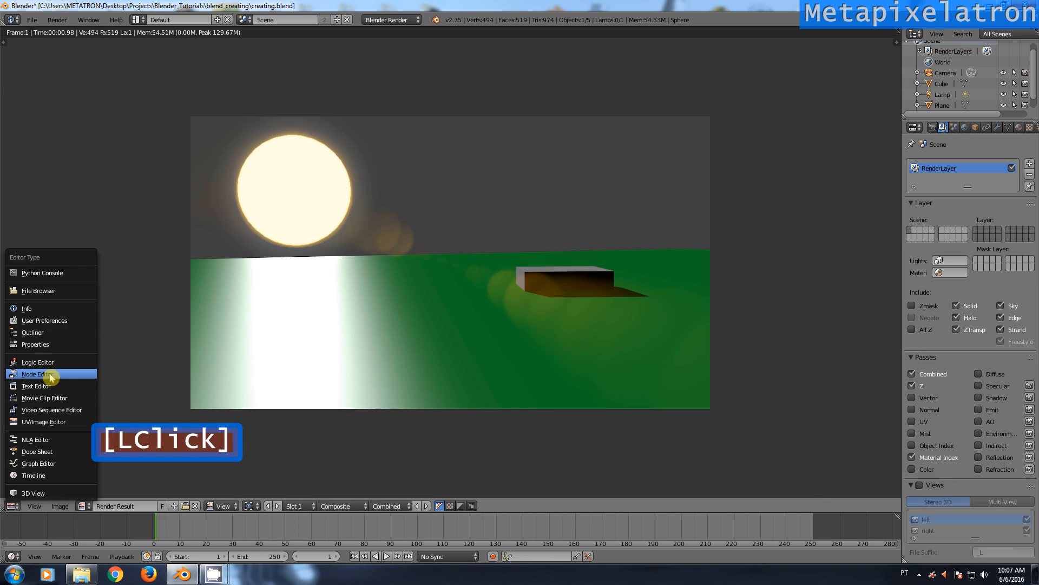
pyautogui.click(35, 373)
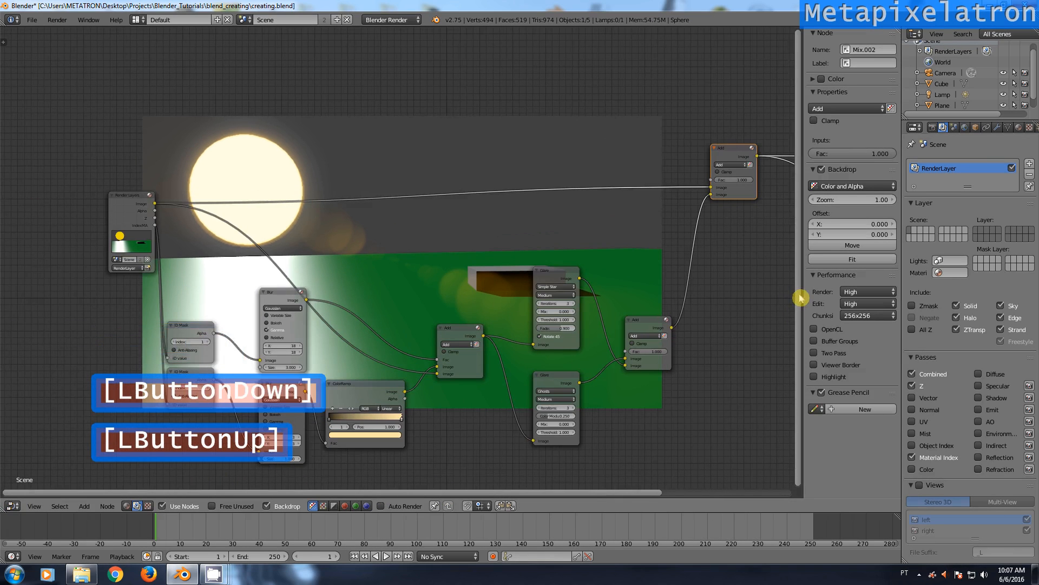
# - Try another colour on the ColorRamp stop, keep it pale yellow, and re-render with F12
pyautogui.scroll(3)
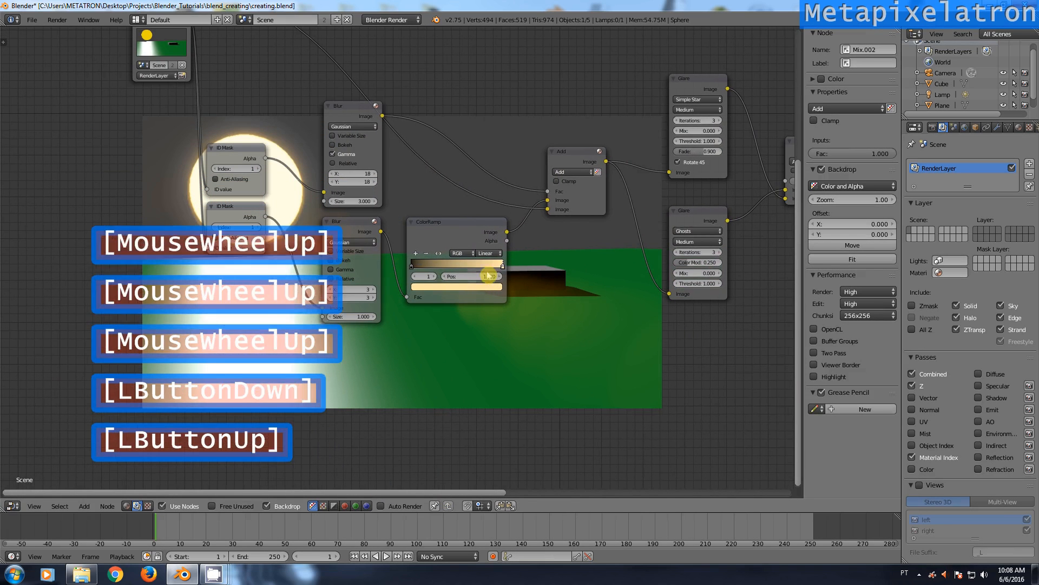
pyautogui.click(488, 275)
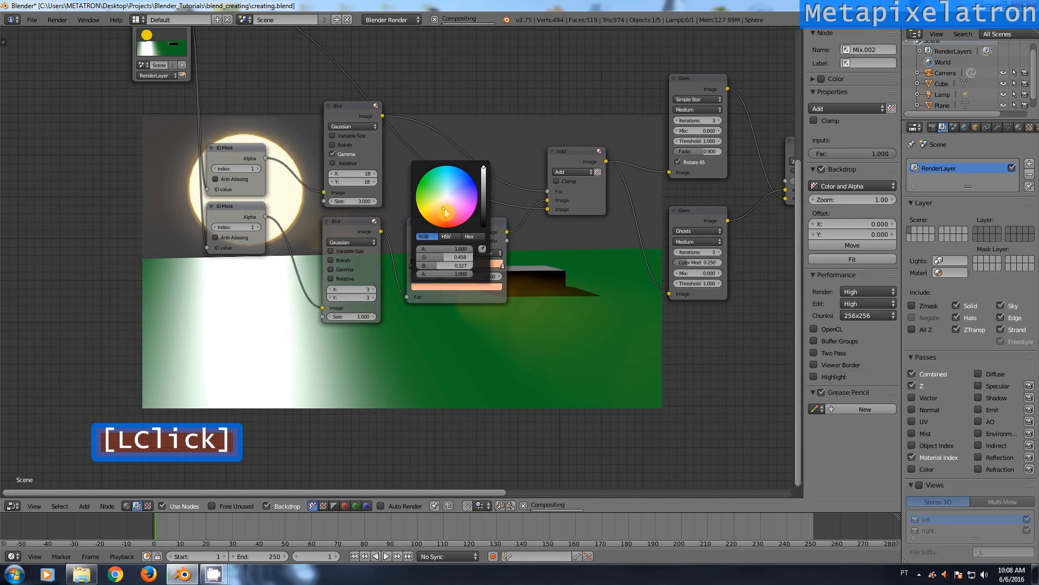
pyautogui.click(441, 195)
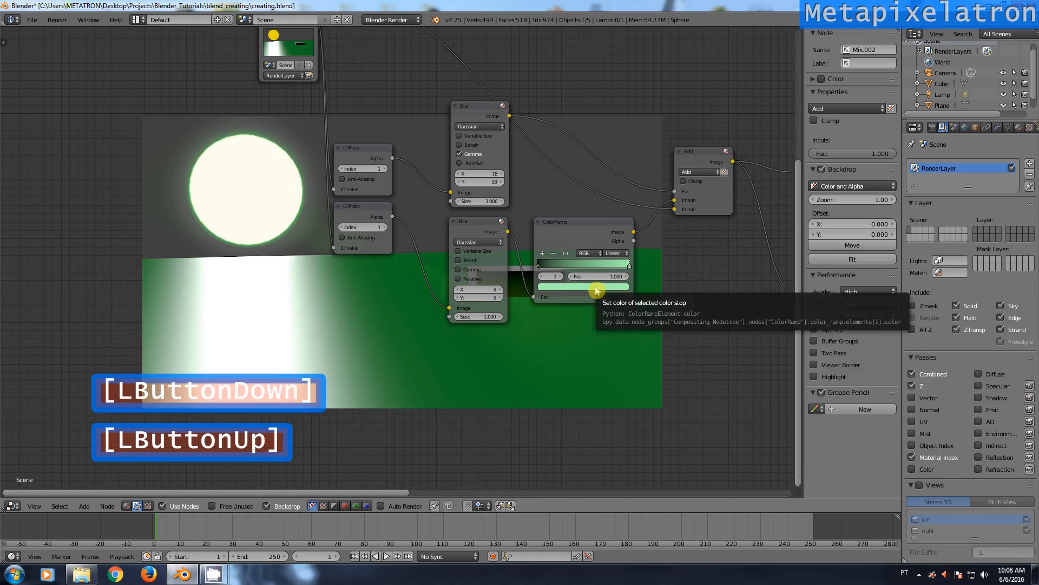
pyautogui.click(582, 286)
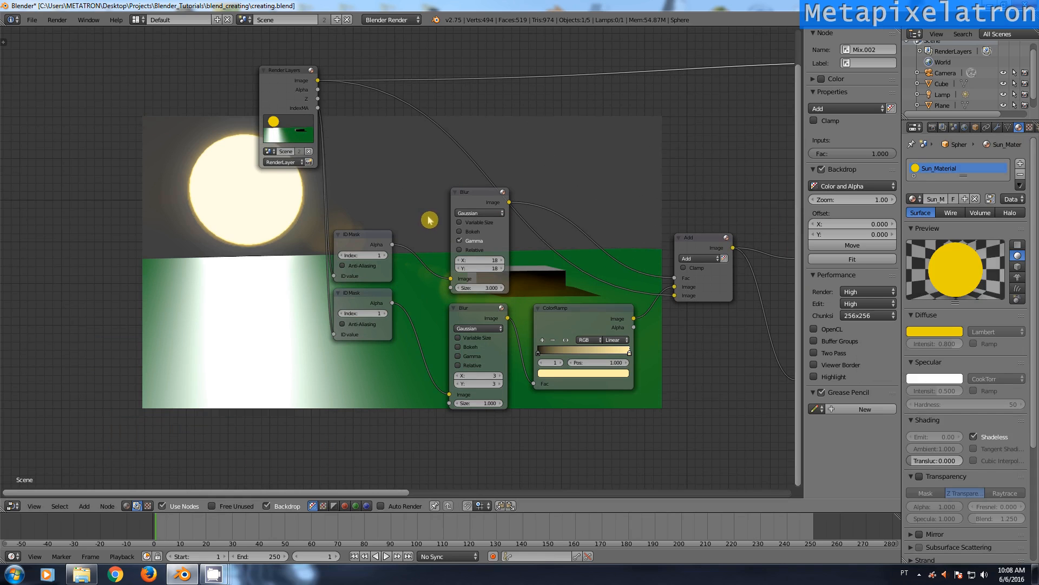
pyautogui.press('F12')
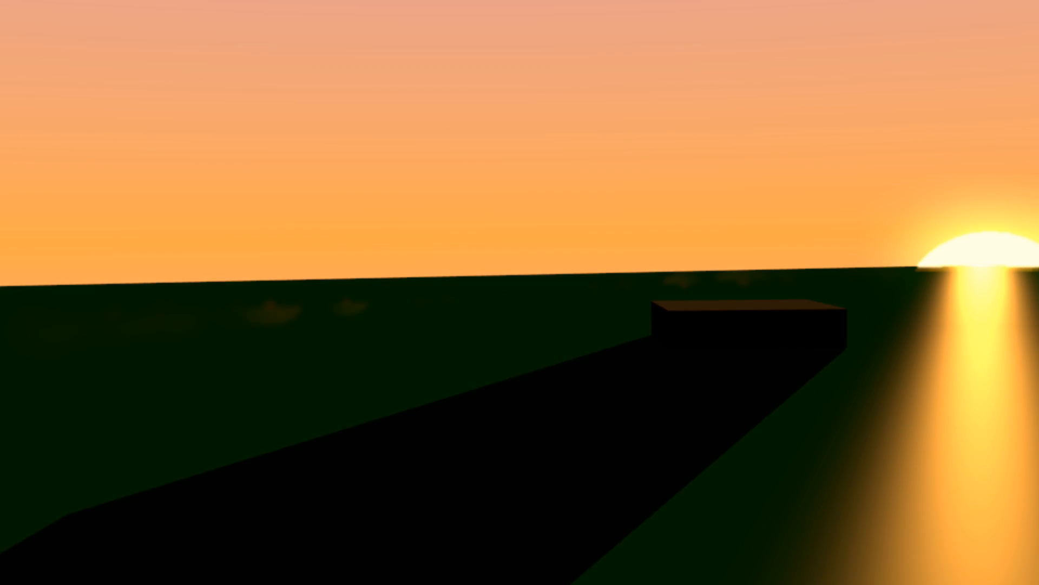